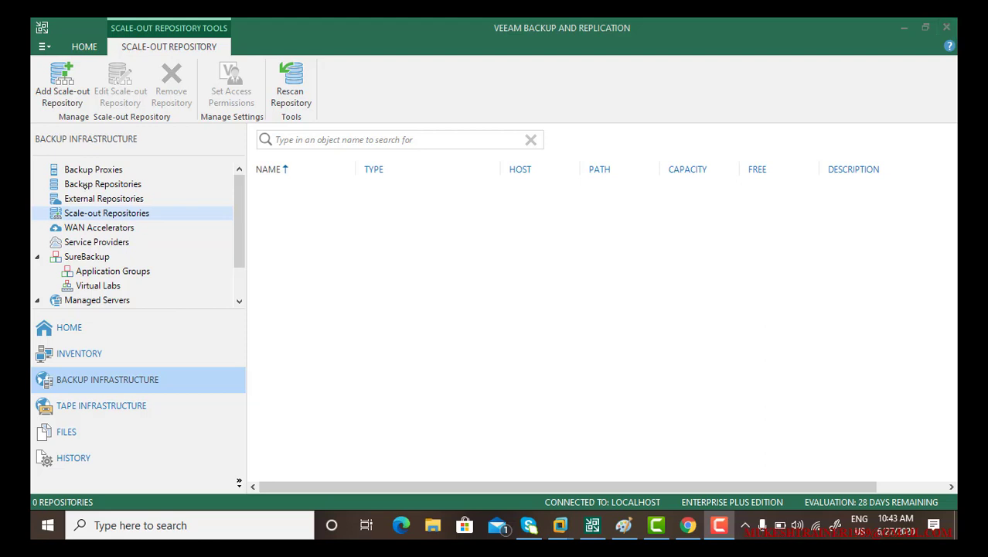
Select Backup Repositories in the left tree to list Backup Repository 1, 2 and Default
click(102, 183)
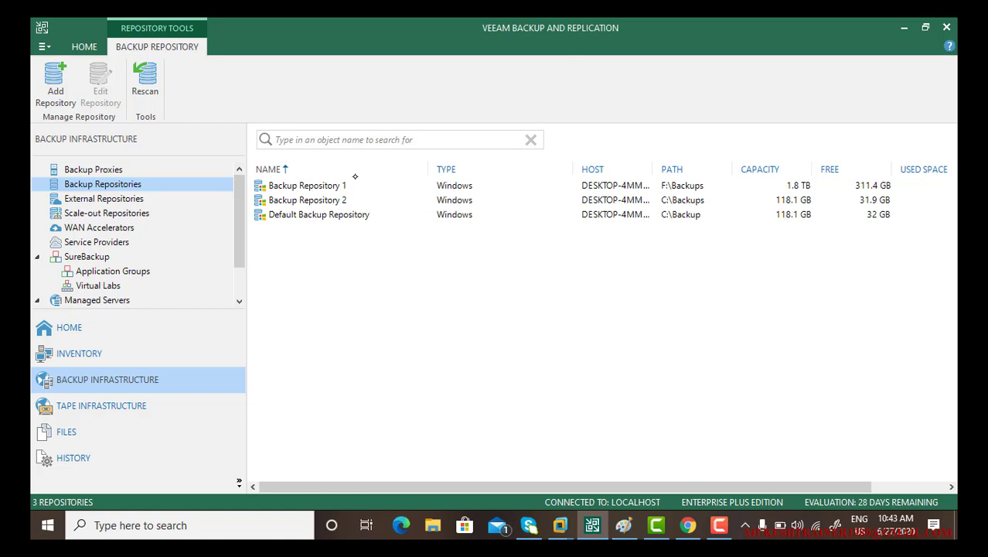
mouse_move(342, 302)
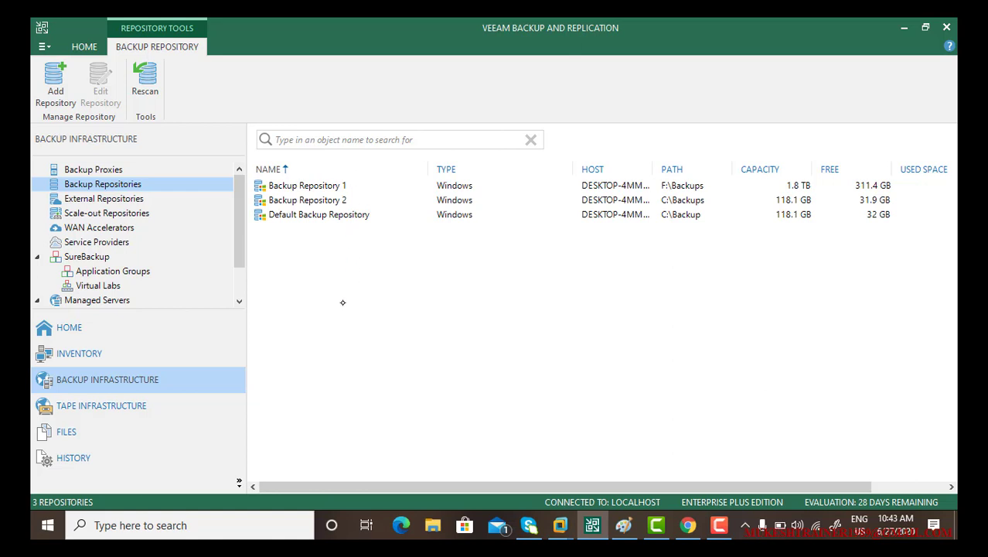
mouse_move(338, 289)
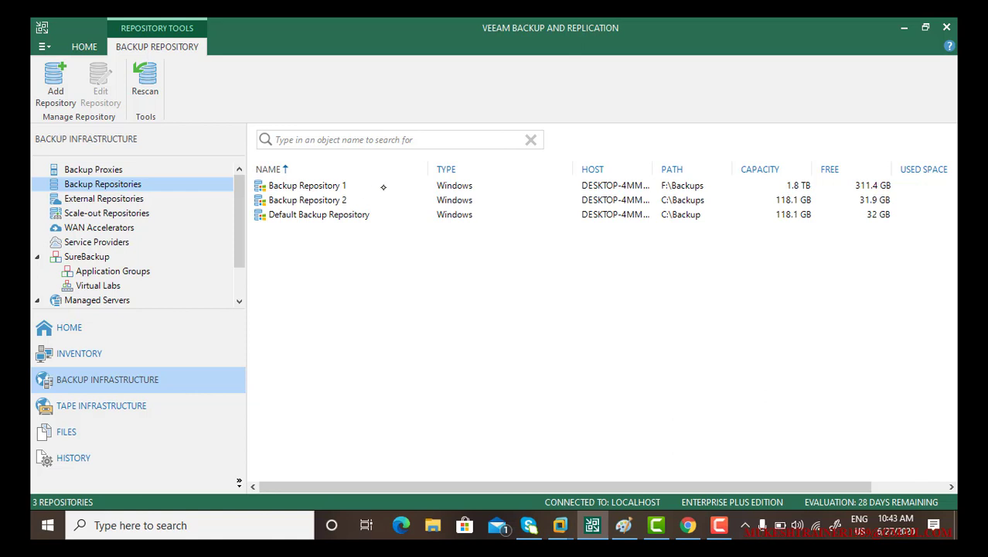
mouse_move(387, 241)
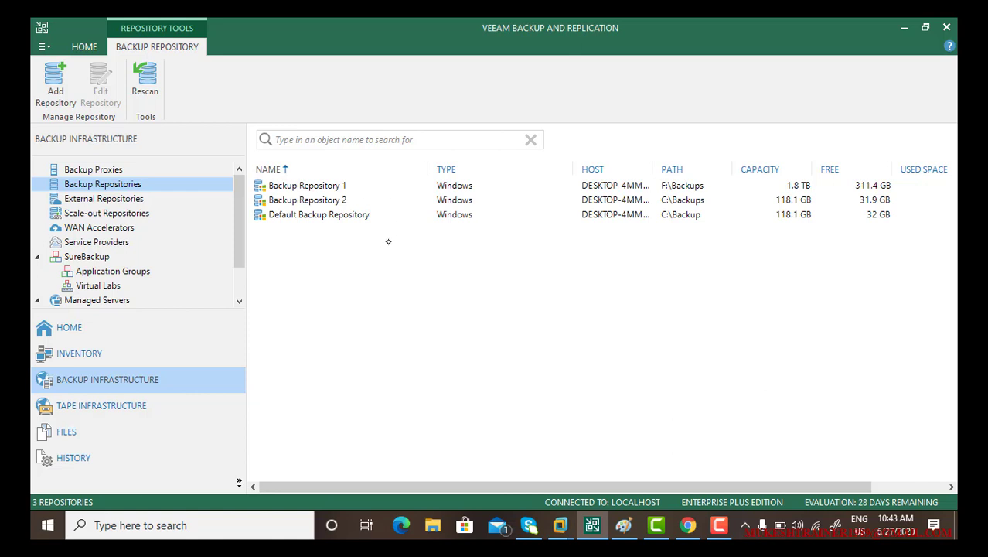
mouse_move(126, 161)
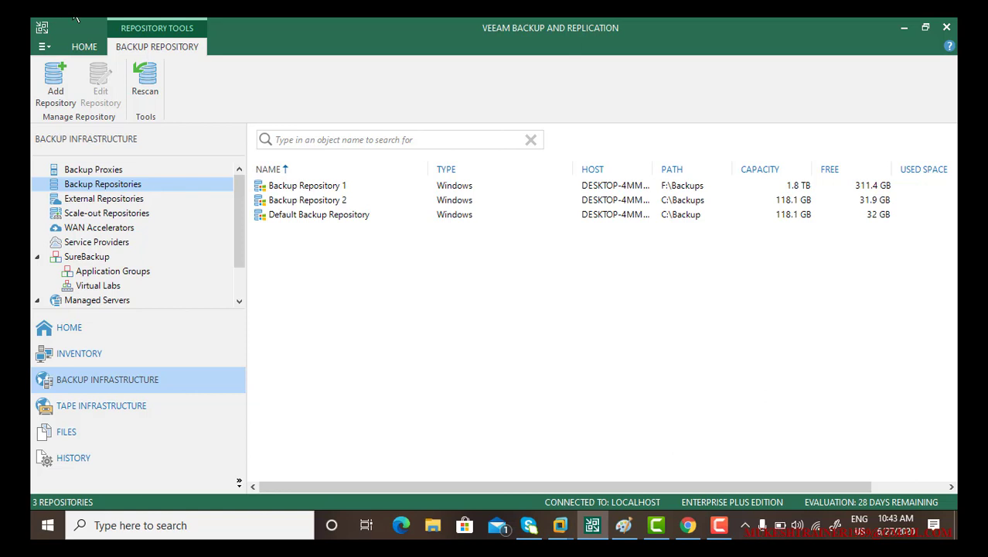
mouse_move(117, 380)
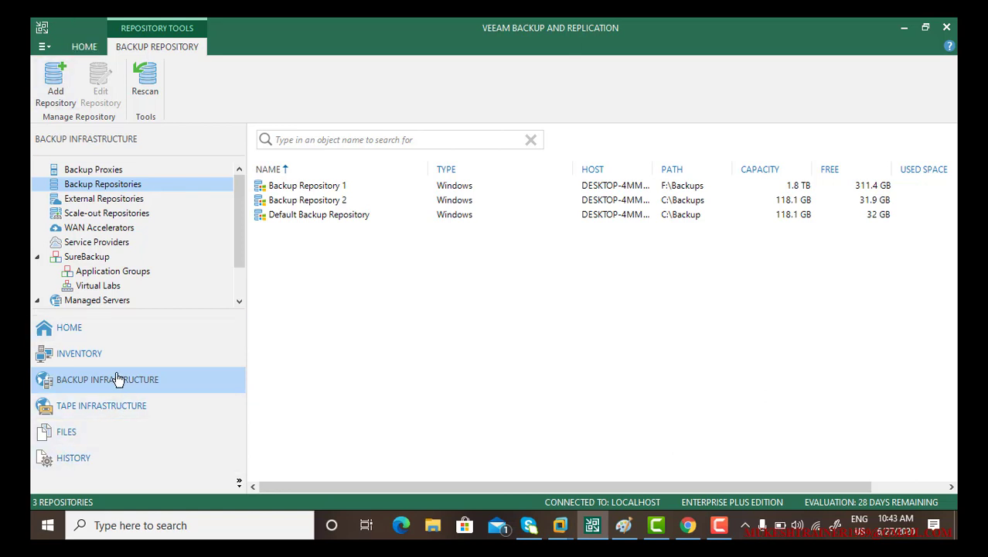
From the Home inventory, choose Add to backup job for the win10 VM
click(68, 327)
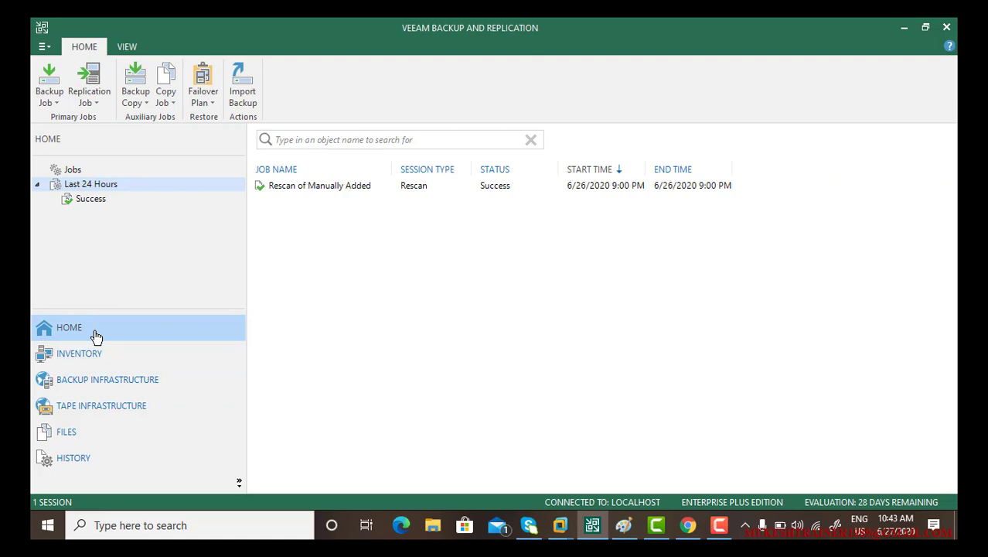
click(78, 352)
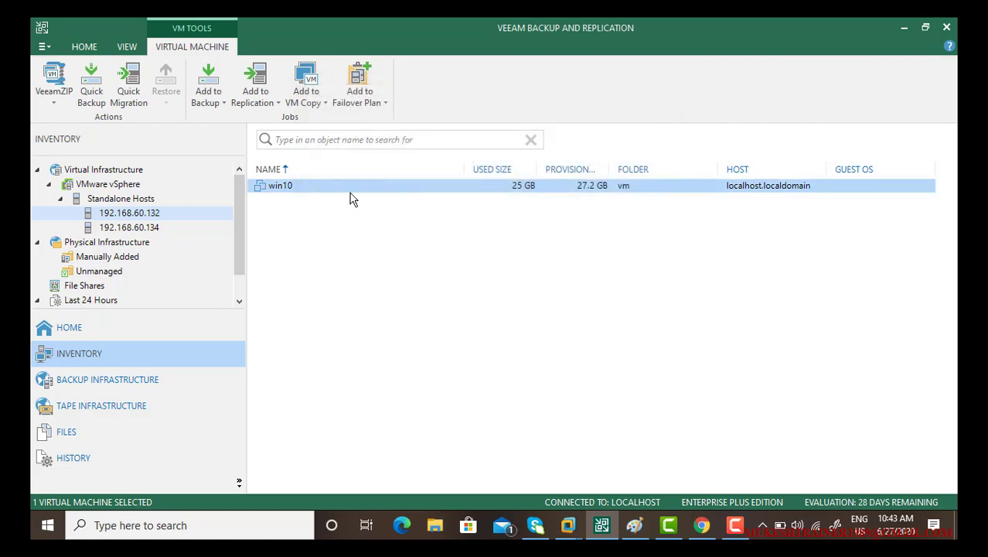
right_click(282, 186)
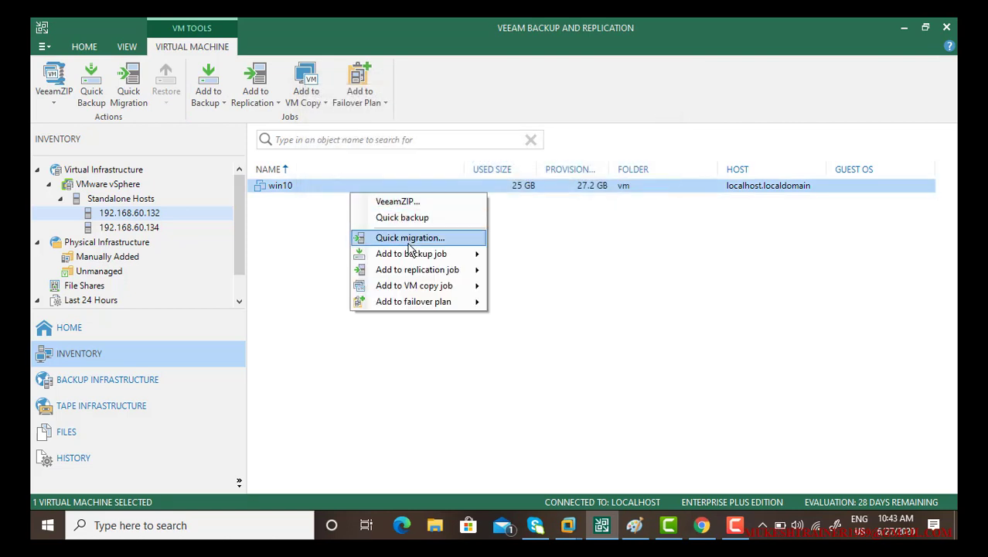
mouse_move(419, 212)
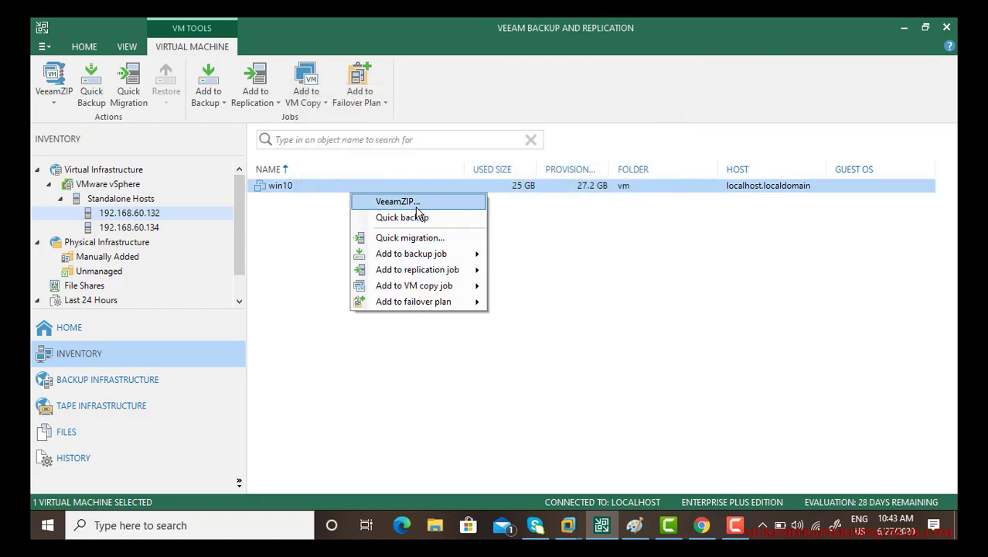
click(401, 218)
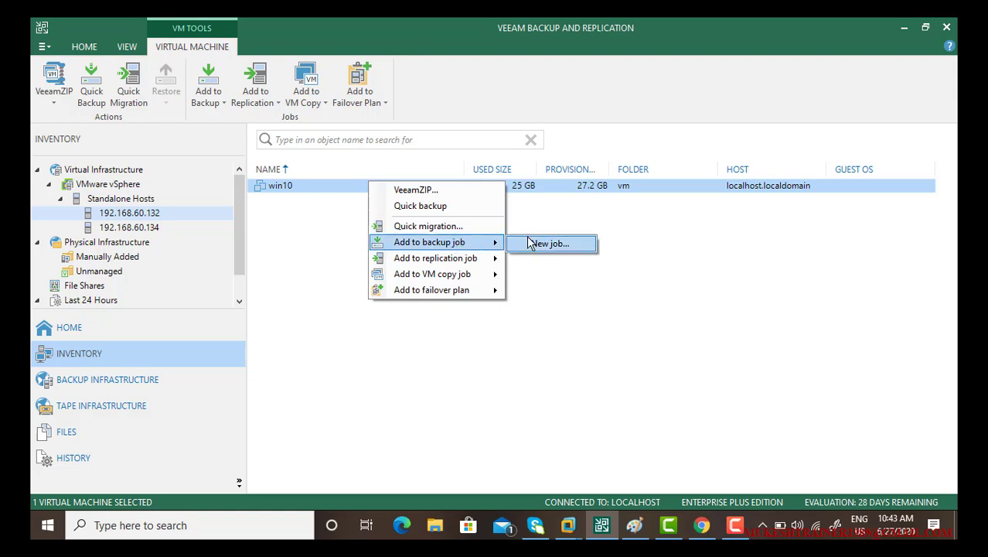
click(551, 243)
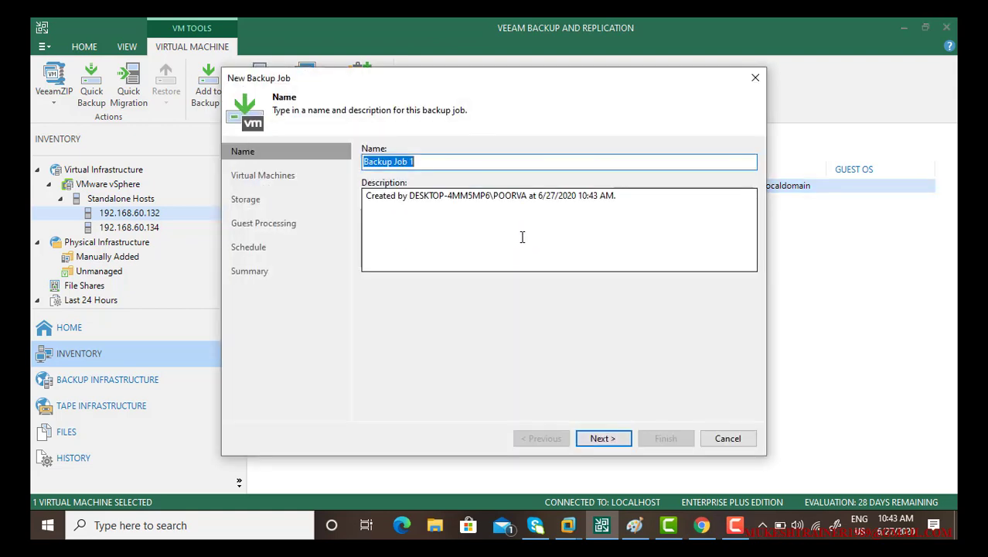
click(603, 438)
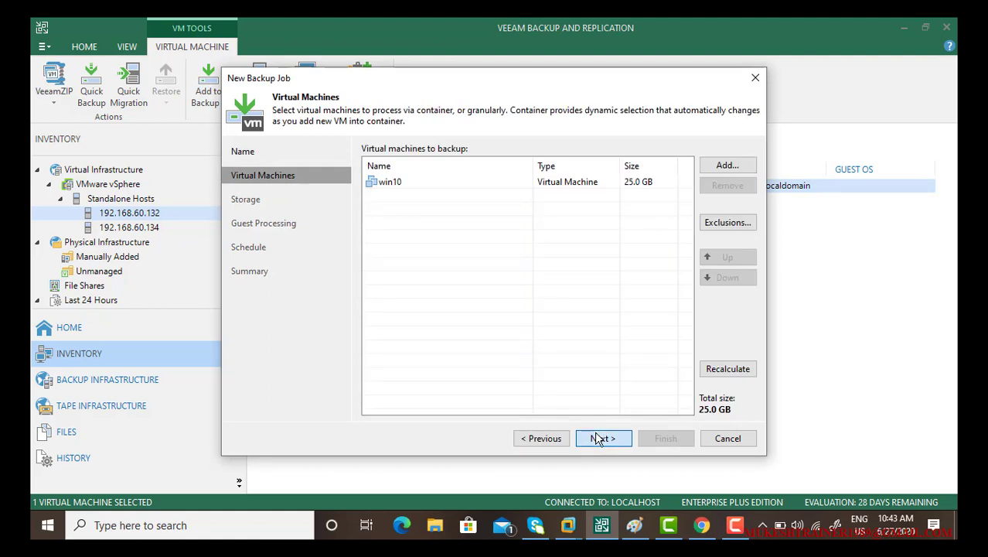
click(603, 438)
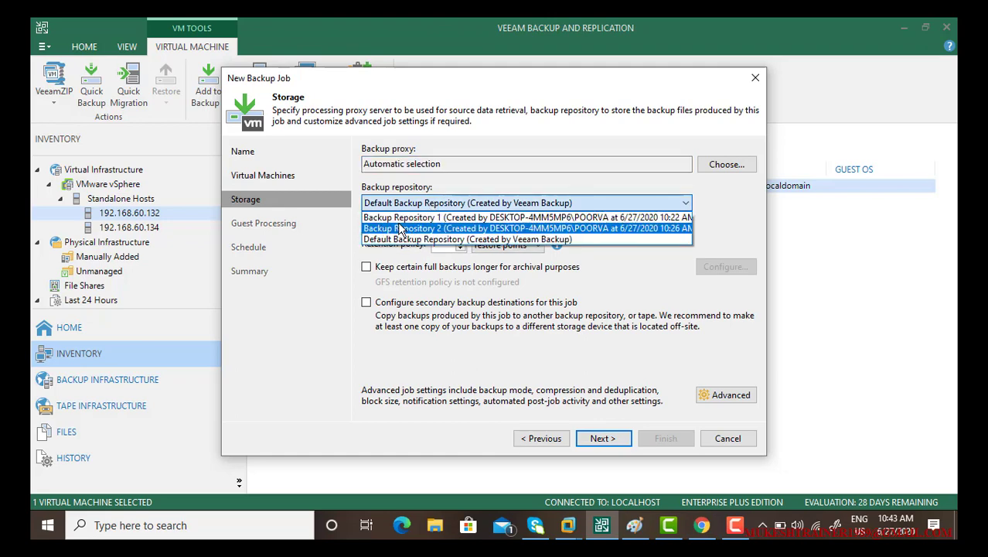
click(525, 228)
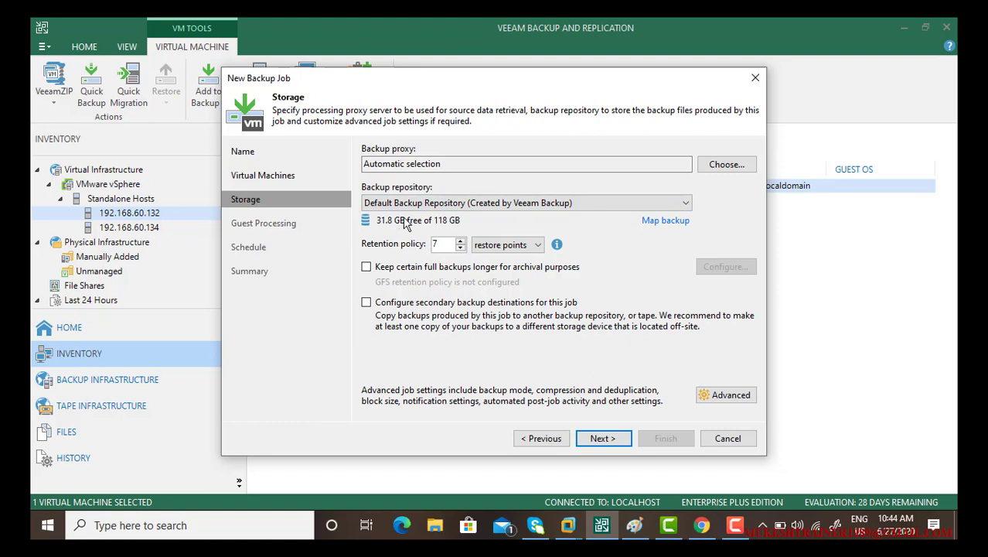
mouse_move(536, 294)
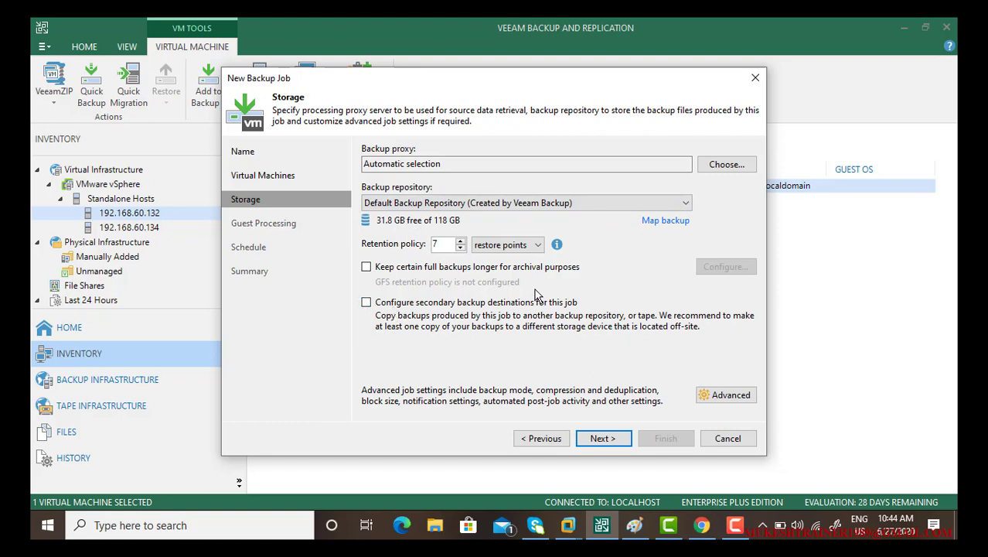
mouse_move(557, 322)
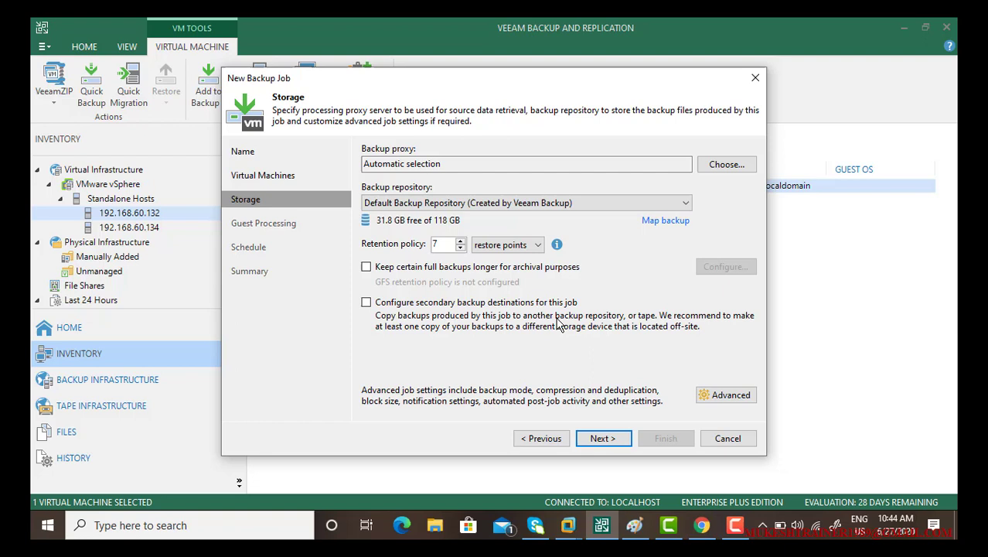
mouse_move(792, 453)
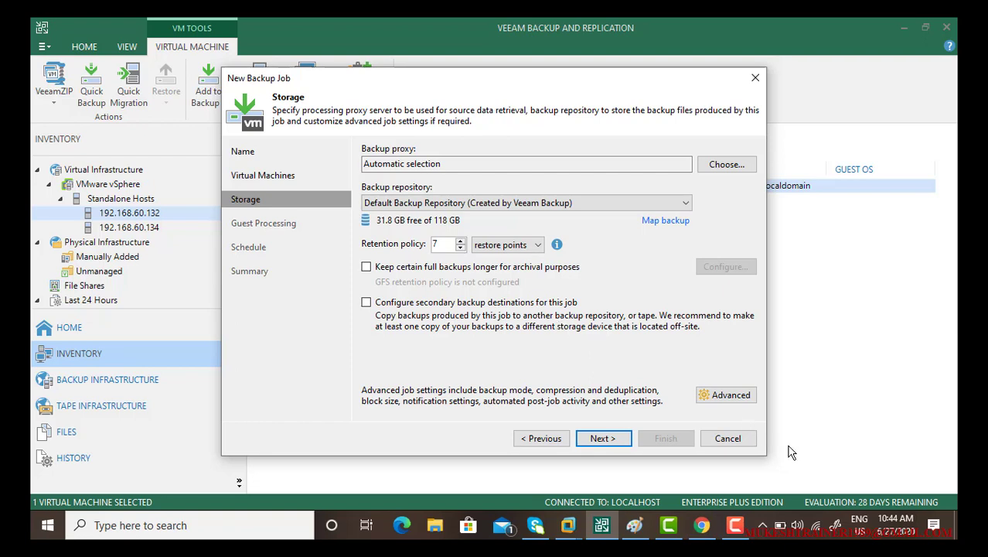
click(727, 438)
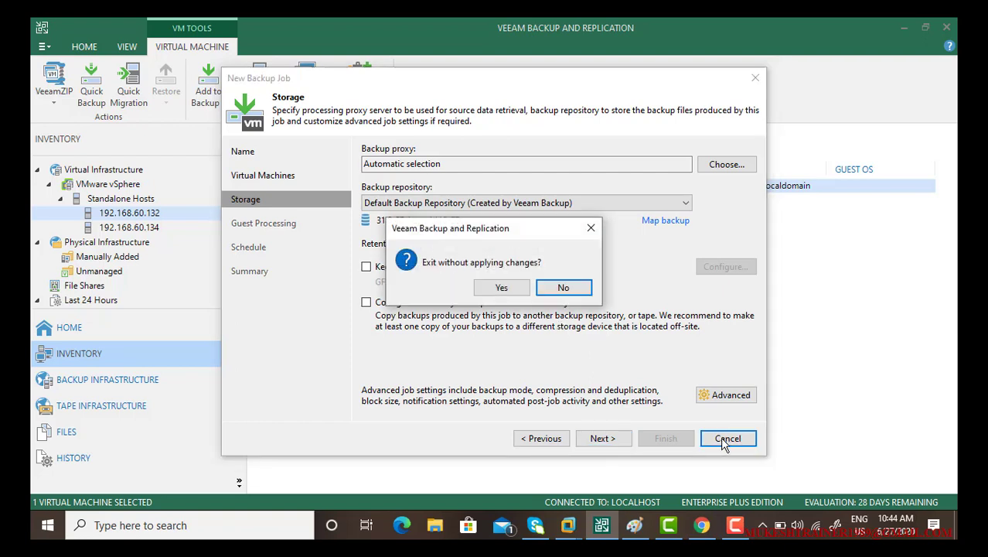
mouse_move(507, 290)
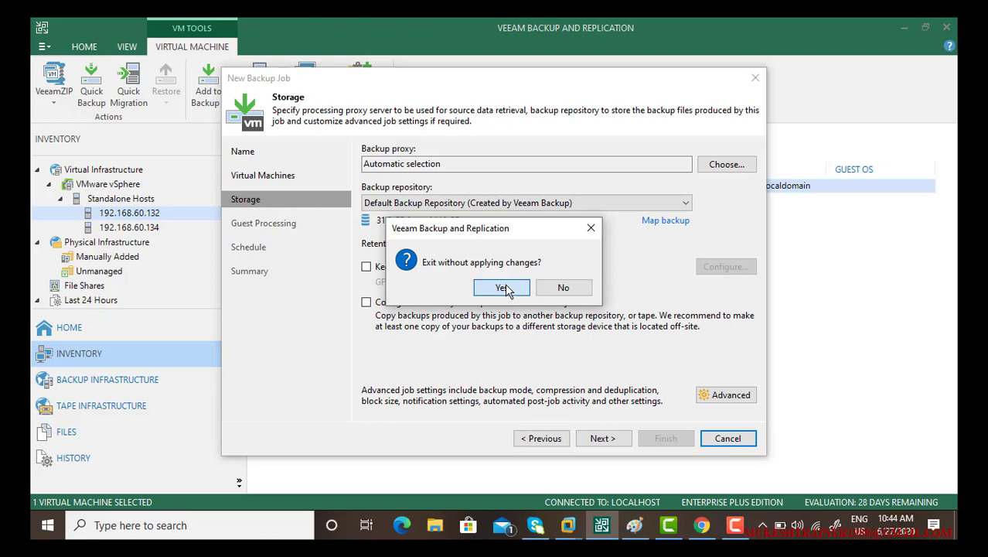
click(502, 287)
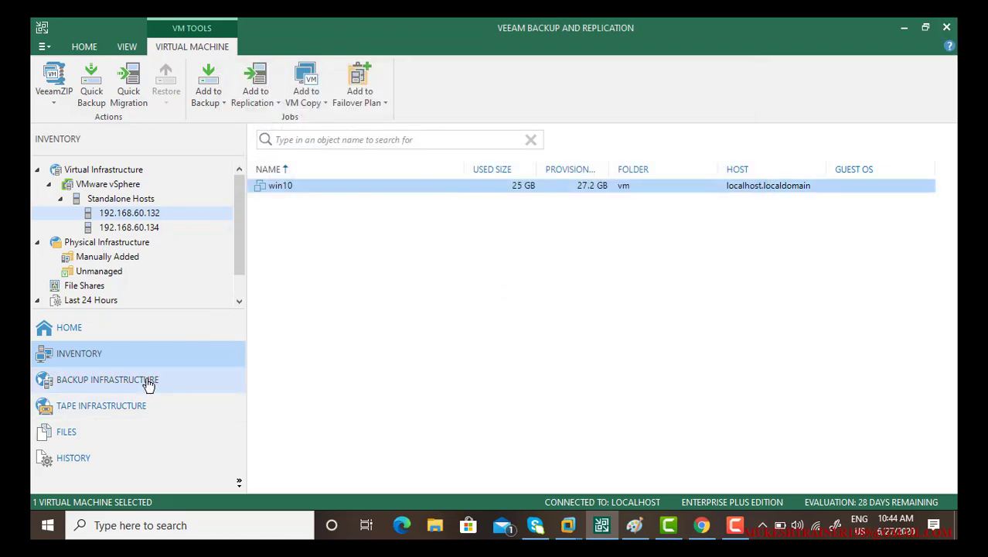
Return to Backup Infrastructure, then switch to the Paint scale-out repository diagram
click(107, 380)
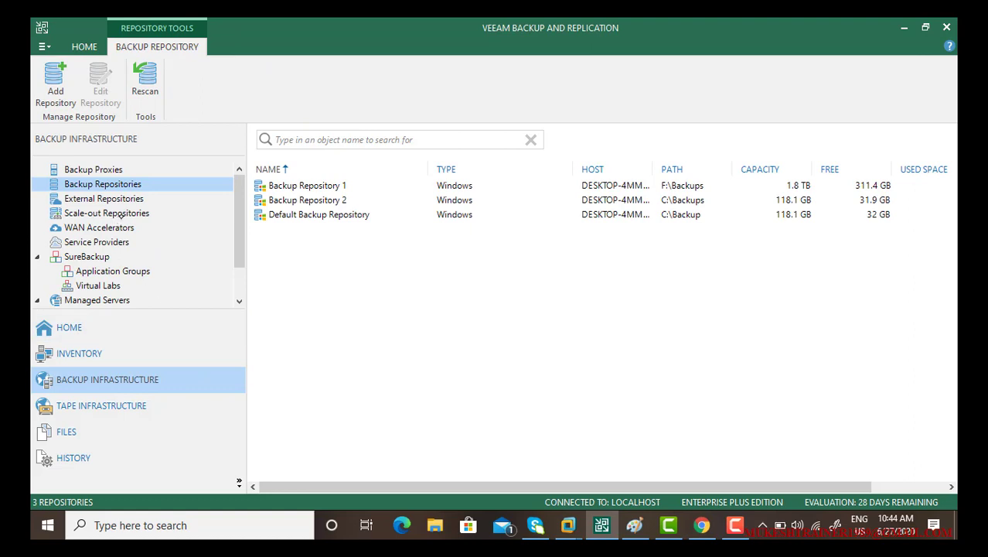
click(107, 212)
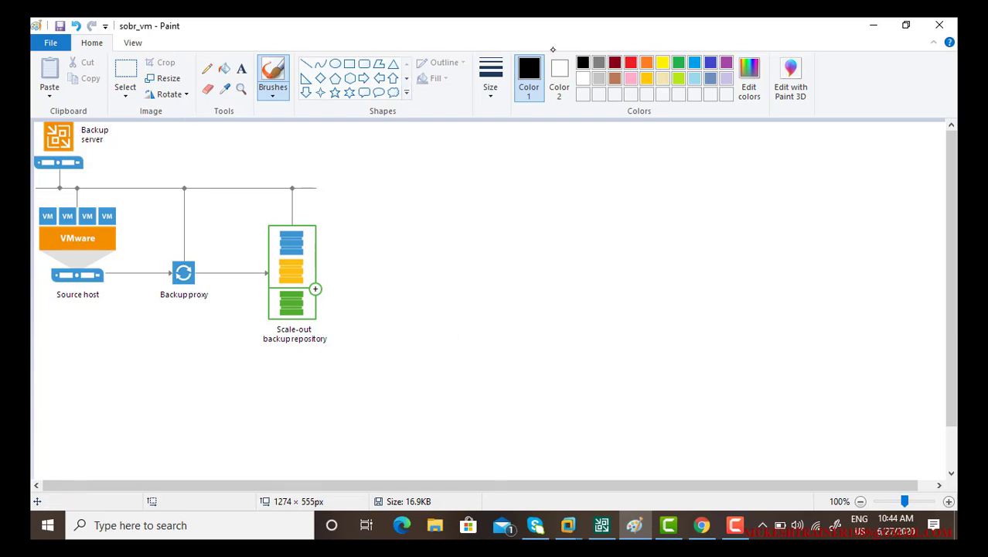
Circle the servers, draw arrows toward the repository, and loop the storage targets in green
click(685, 62)
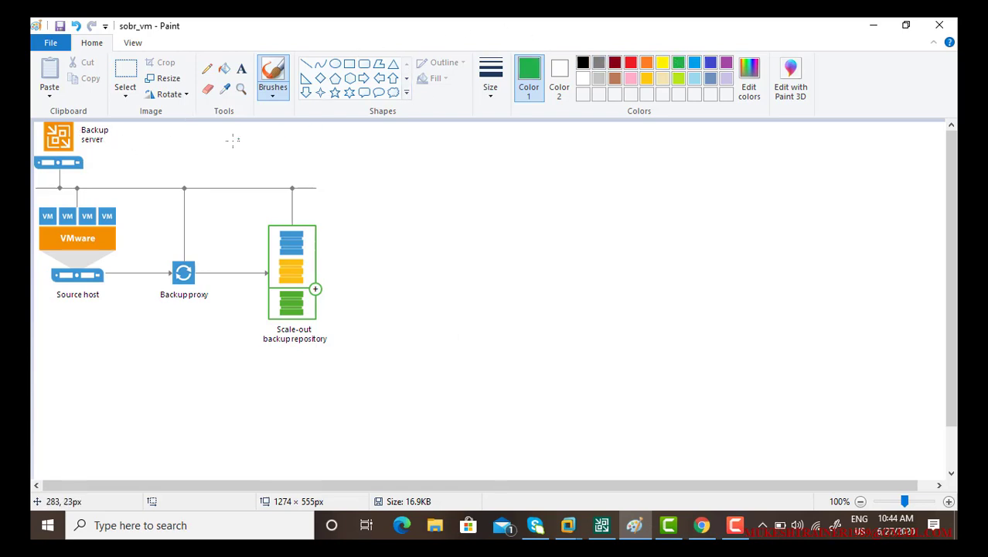
drag(120, 127, 105, 147)
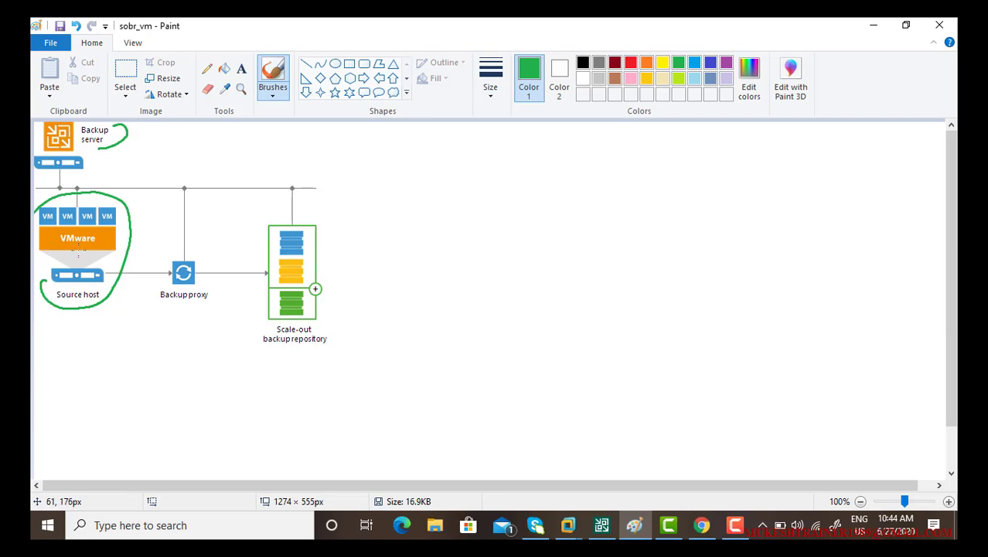
mouse_move(116, 294)
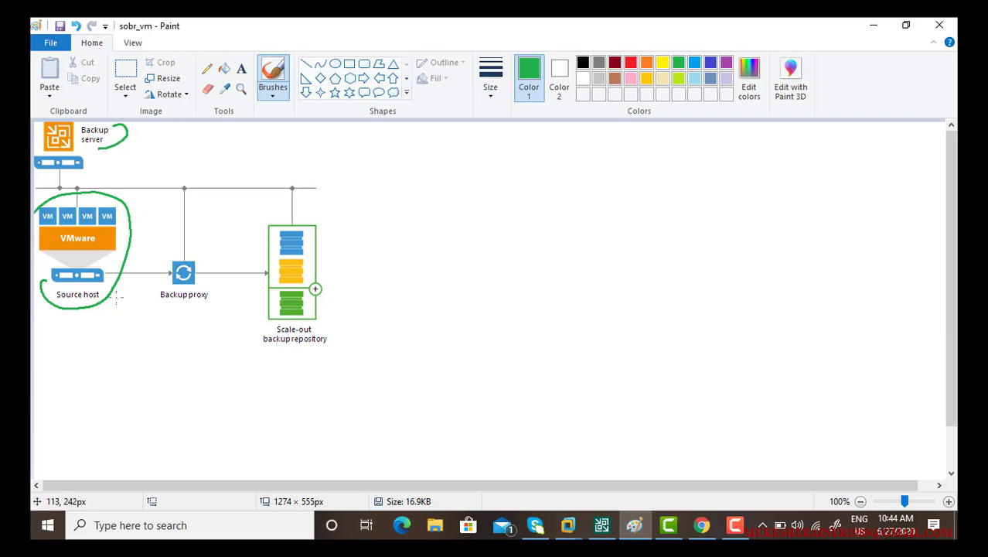
drag(120, 298, 158, 274)
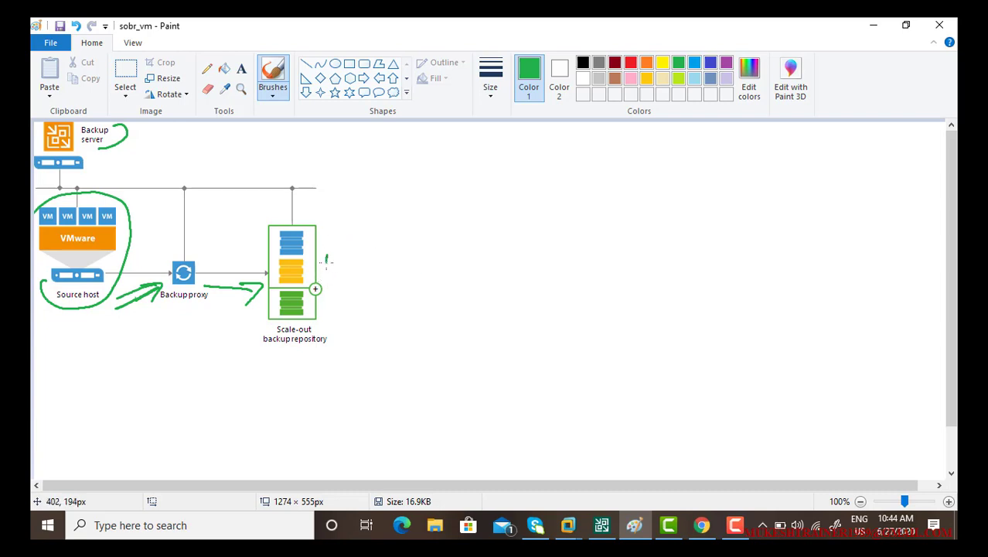
drag(324, 247, 410, 228)
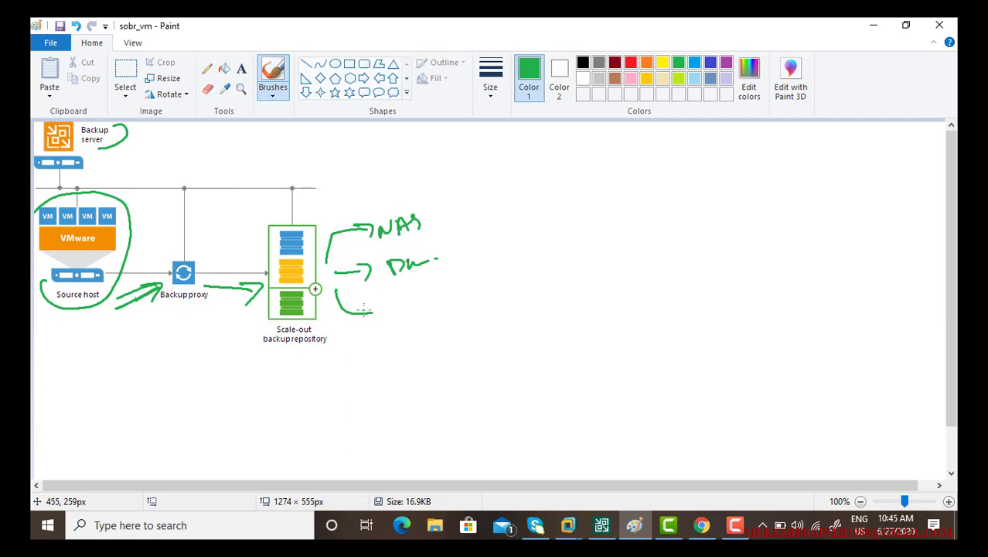
drag(399, 305, 417, 321)
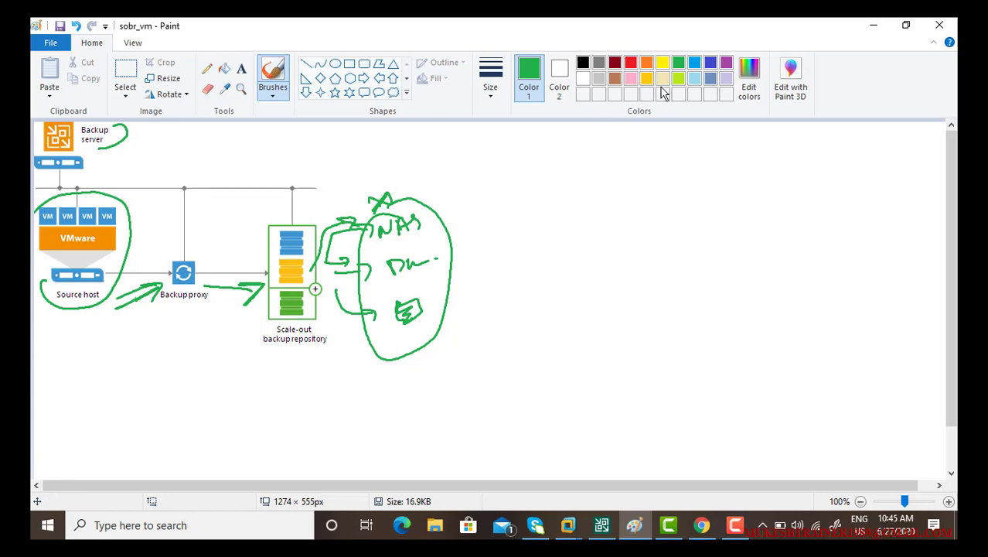
Draw orange marks beside the NAS label and an orange arrow toward the second target
click(647, 61)
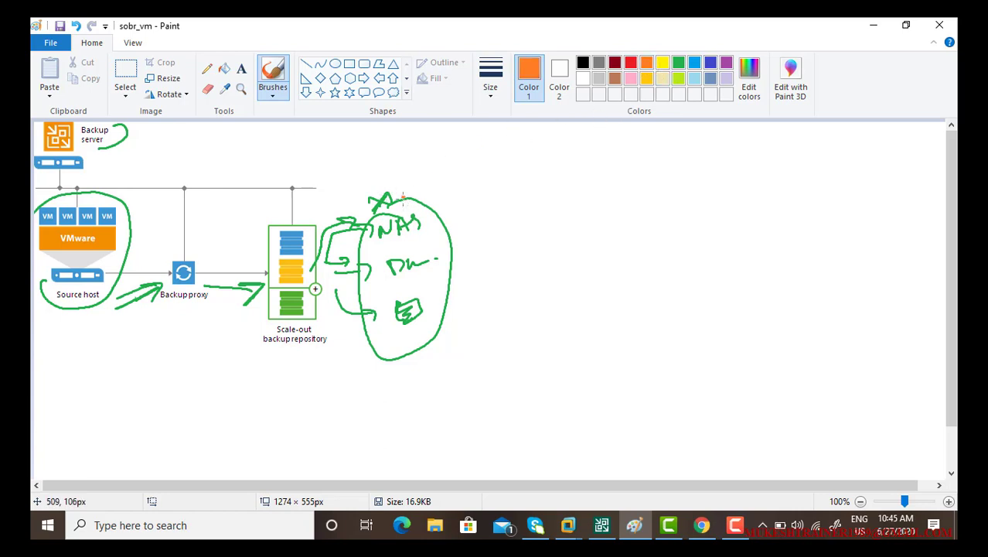
drag(402, 197, 429, 209)
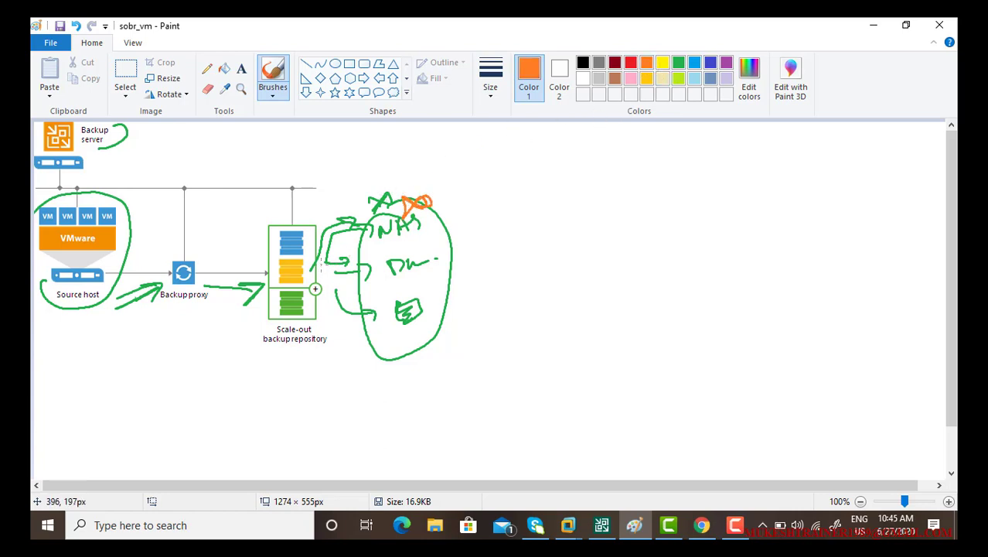
mouse_move(322, 268)
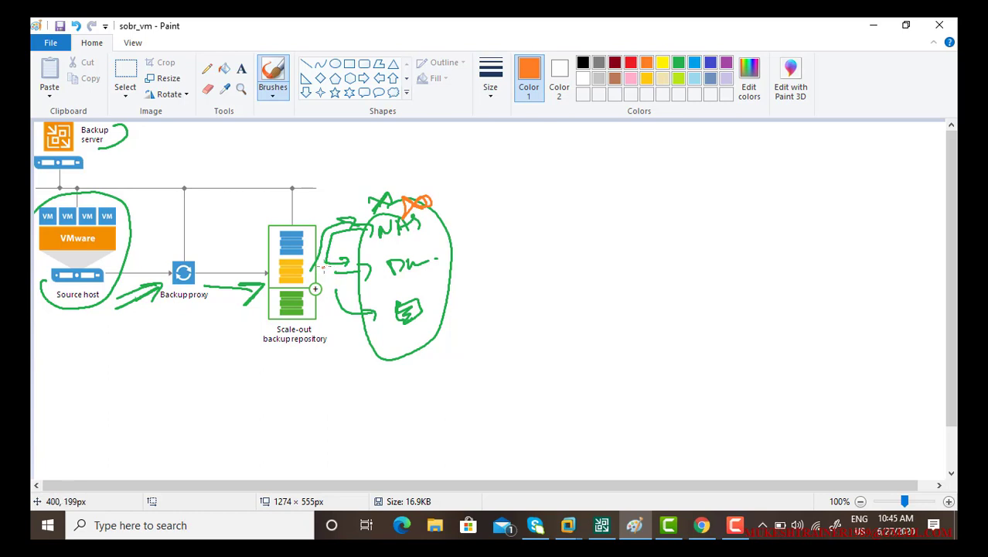
drag(332, 266, 379, 255)
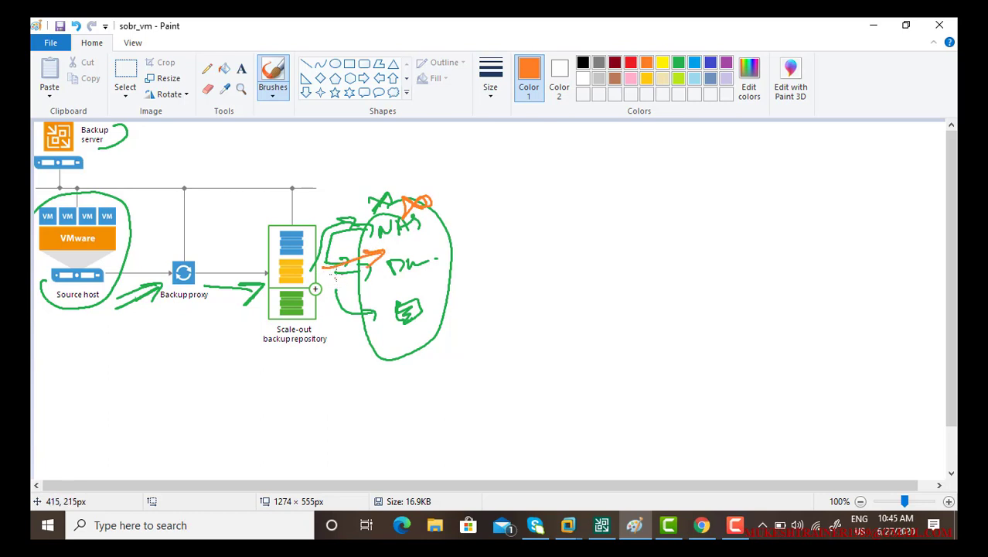
drag(352, 271, 379, 301)
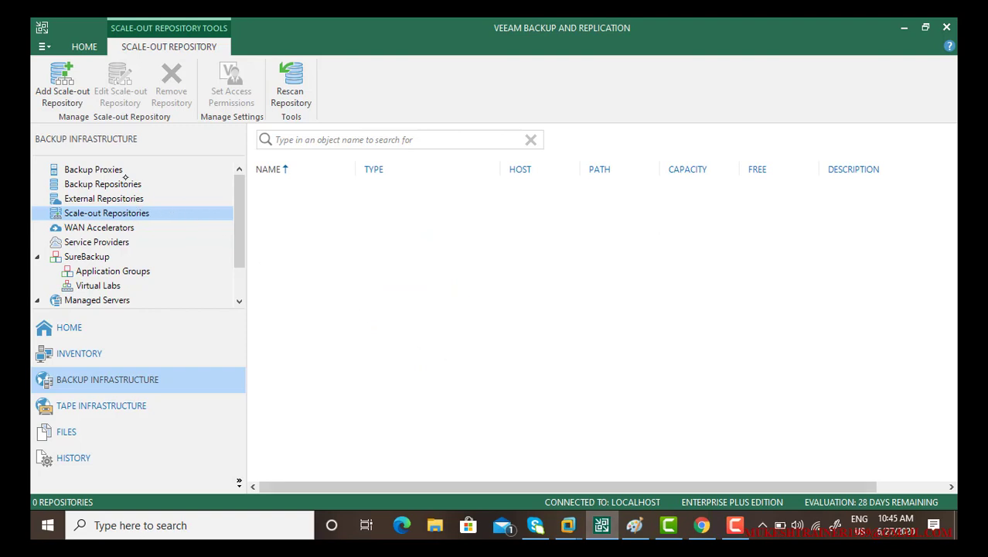
click(101, 184)
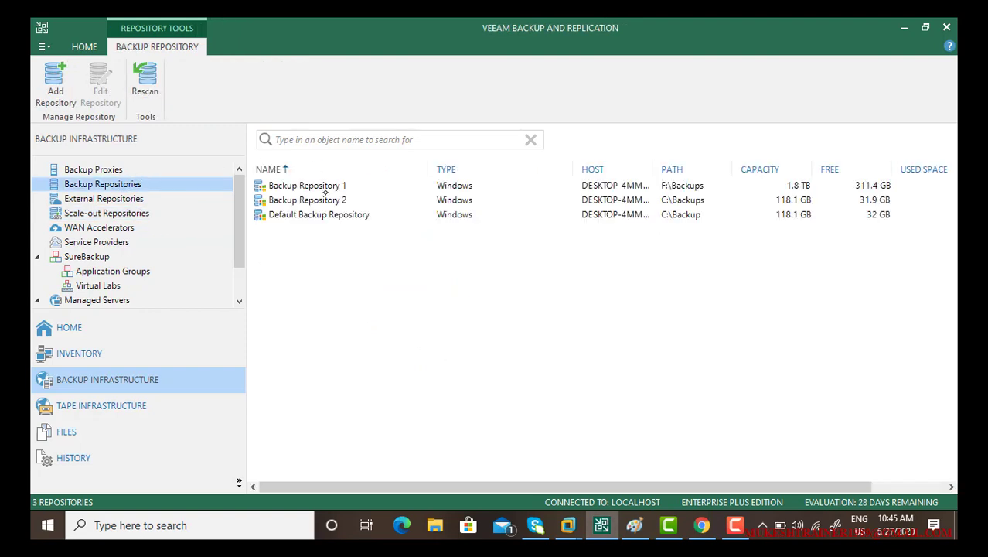
mouse_move(313, 214)
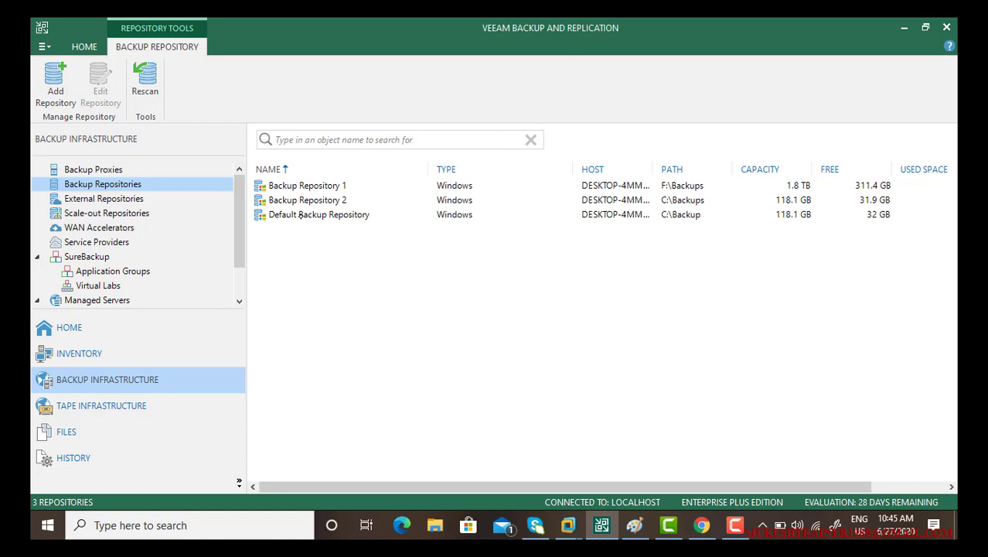
click(319, 214)
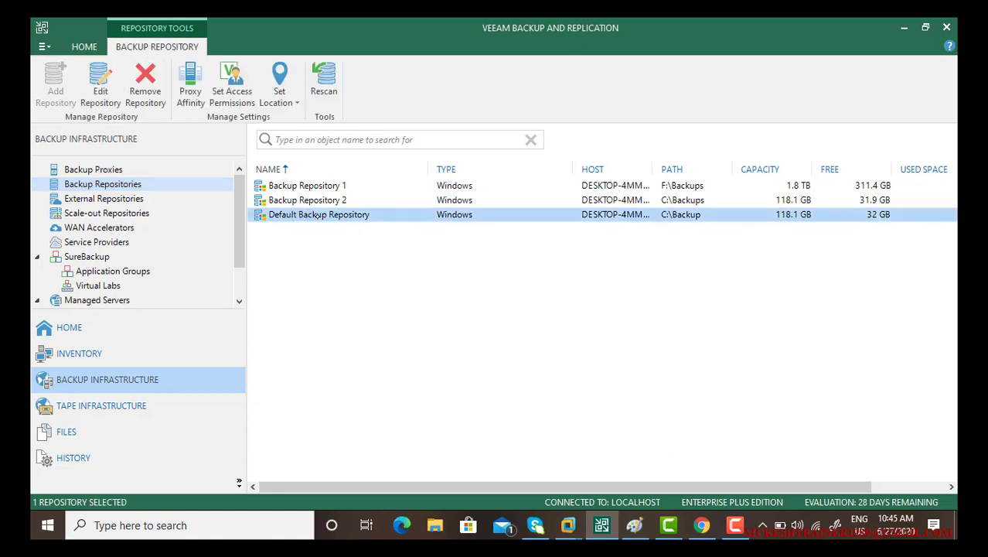
click(309, 200)
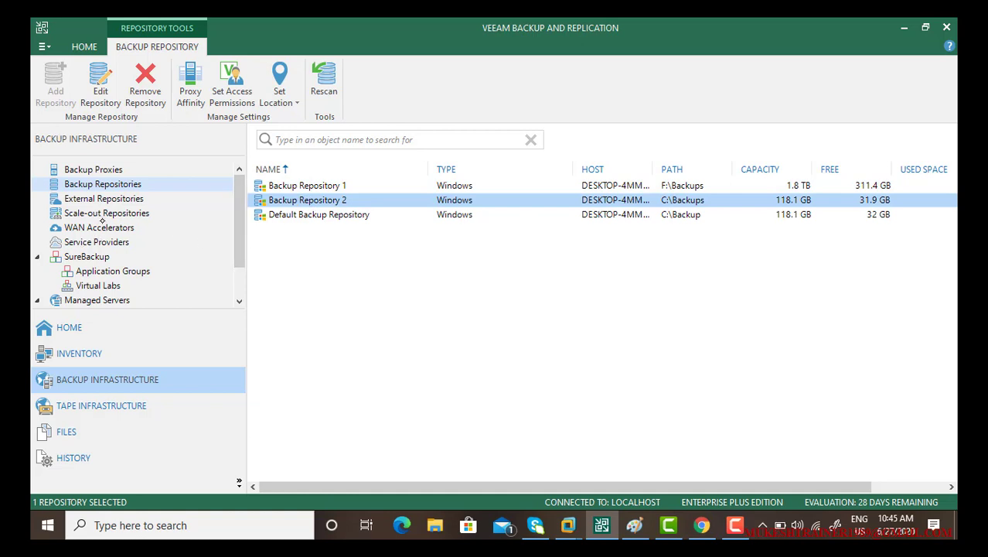
click(107, 212)
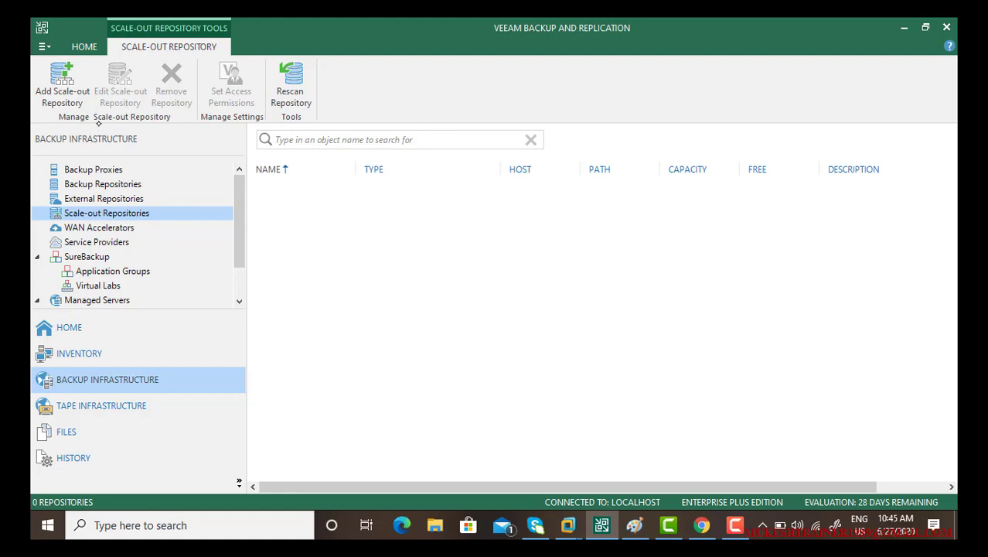
Start a scale-out repository with the default name, adding Backup Repository 1 and 2 as extents
click(56, 82)
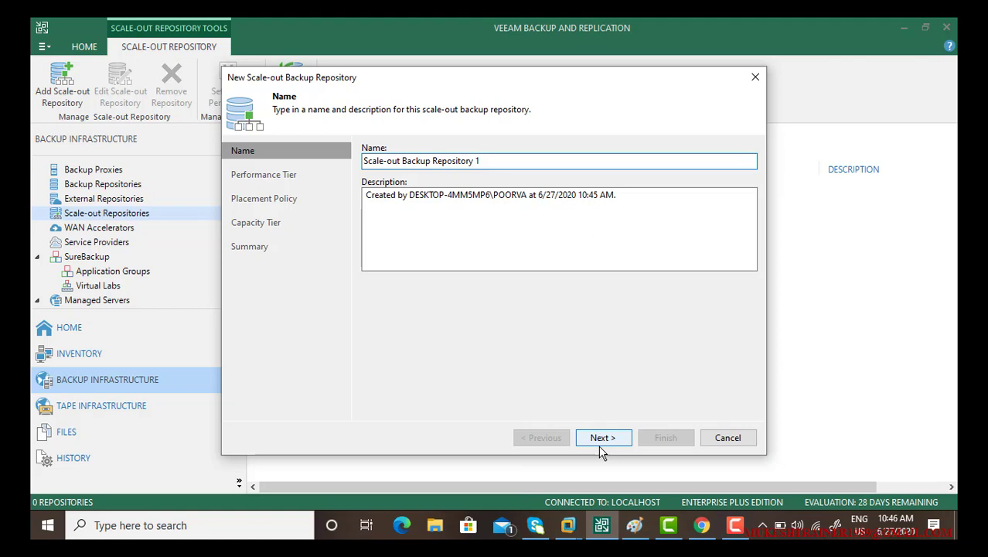
click(603, 437)
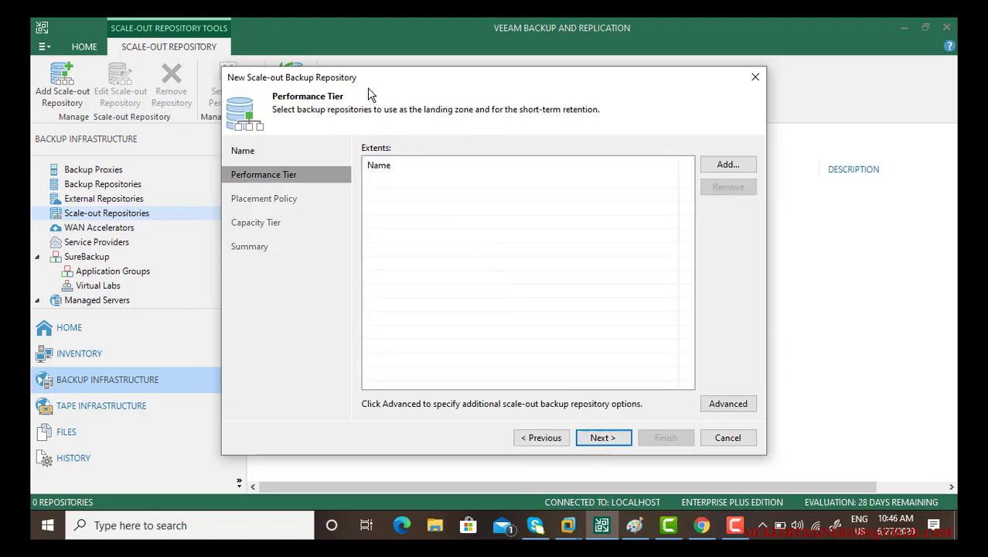
click(728, 163)
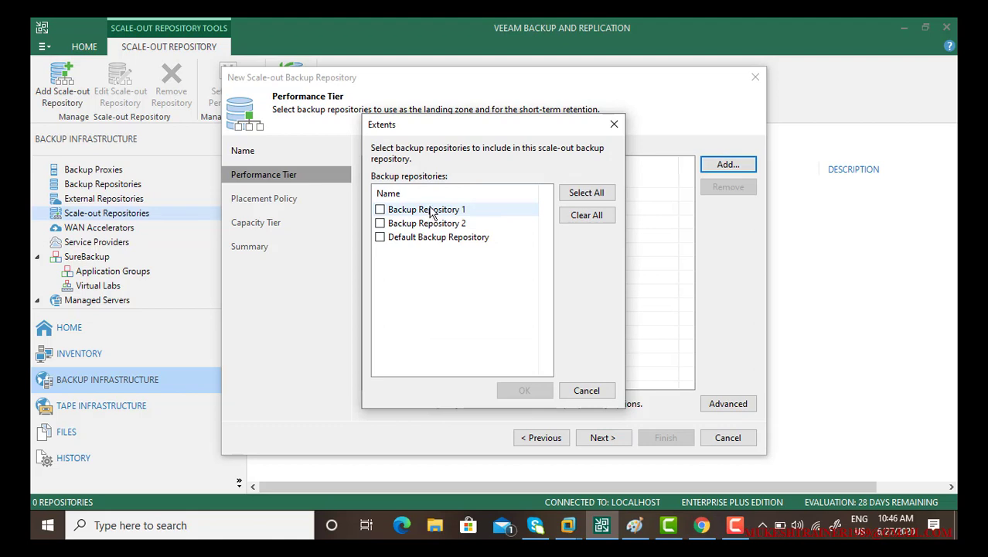
click(379, 209)
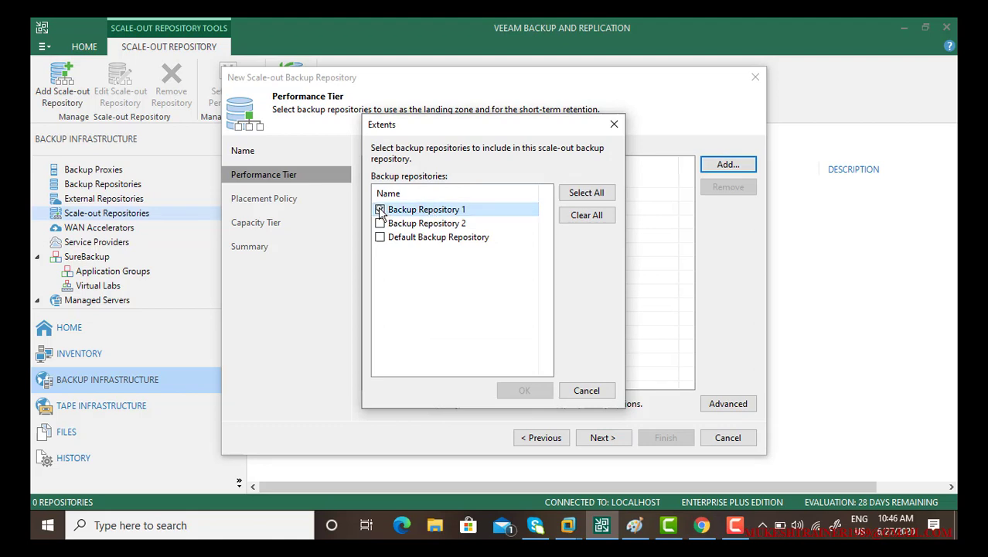
click(380, 209)
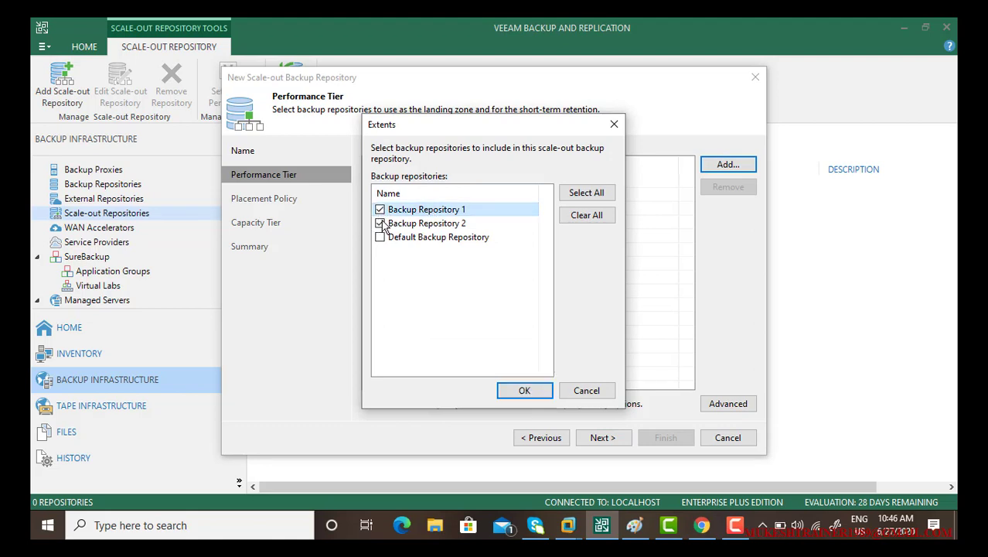
click(380, 222)
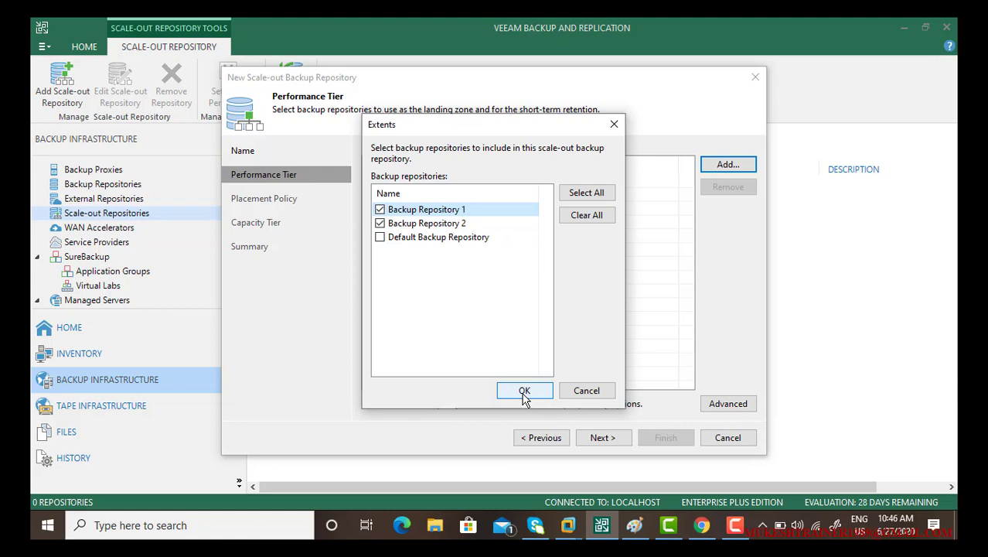
click(525, 390)
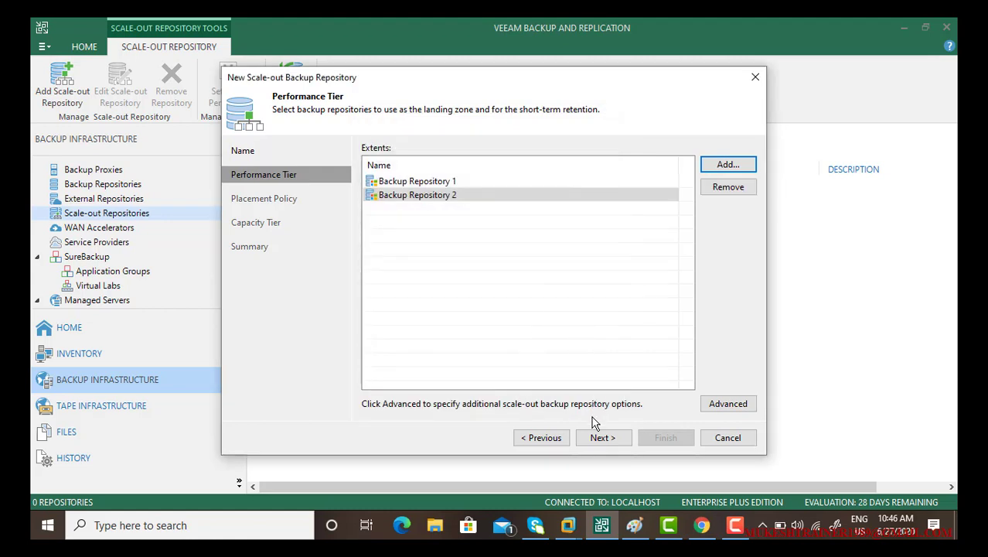
click(416, 180)
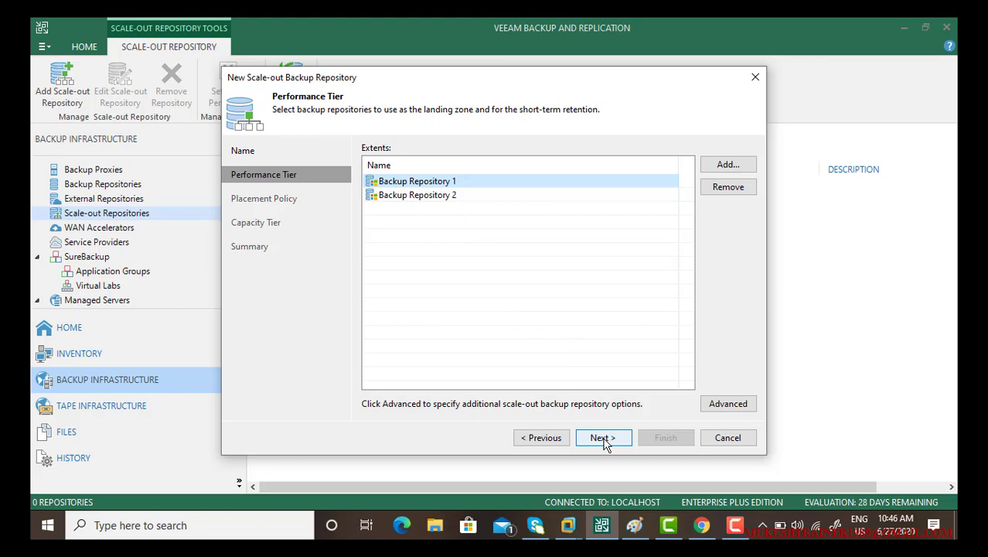
click(603, 437)
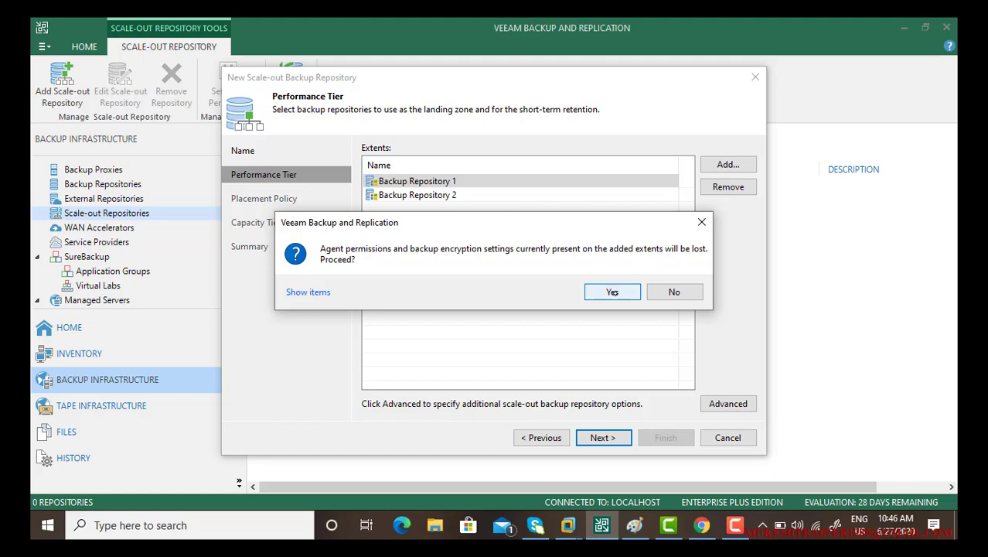
Accept the permissions warning and keep Data locality placement to reach the Capacity Tier page
click(612, 291)
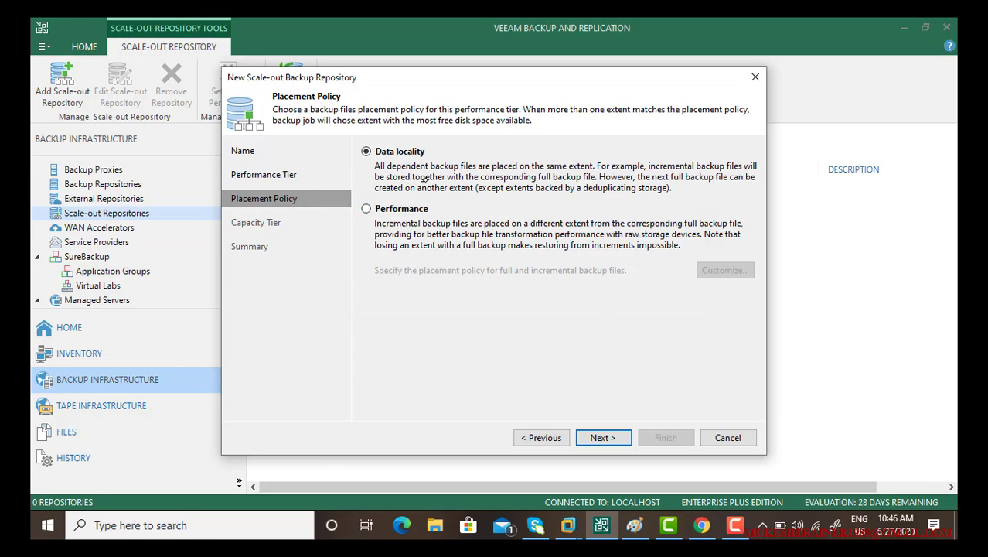
mouse_move(604, 302)
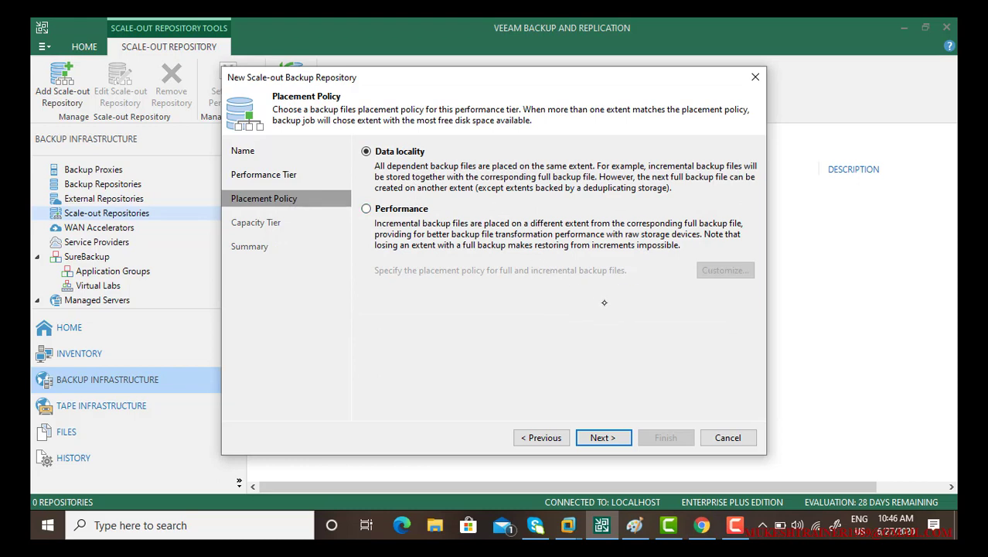
mouse_move(599, 242)
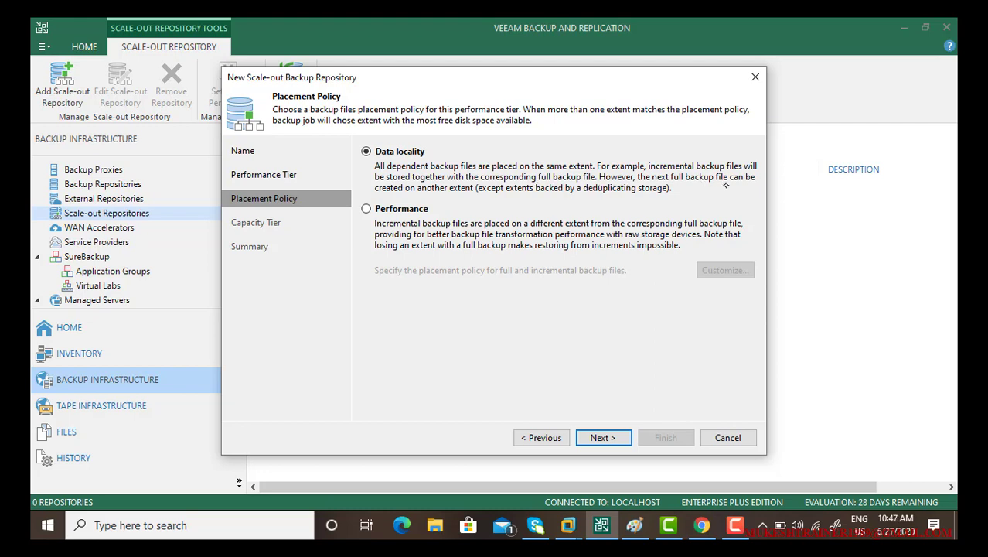
mouse_move(504, 202)
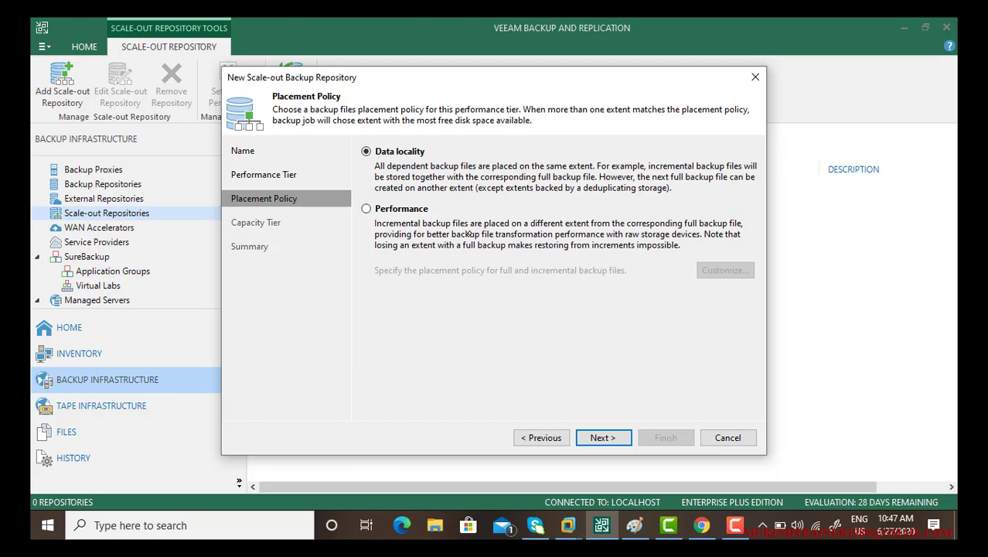
mouse_move(619, 228)
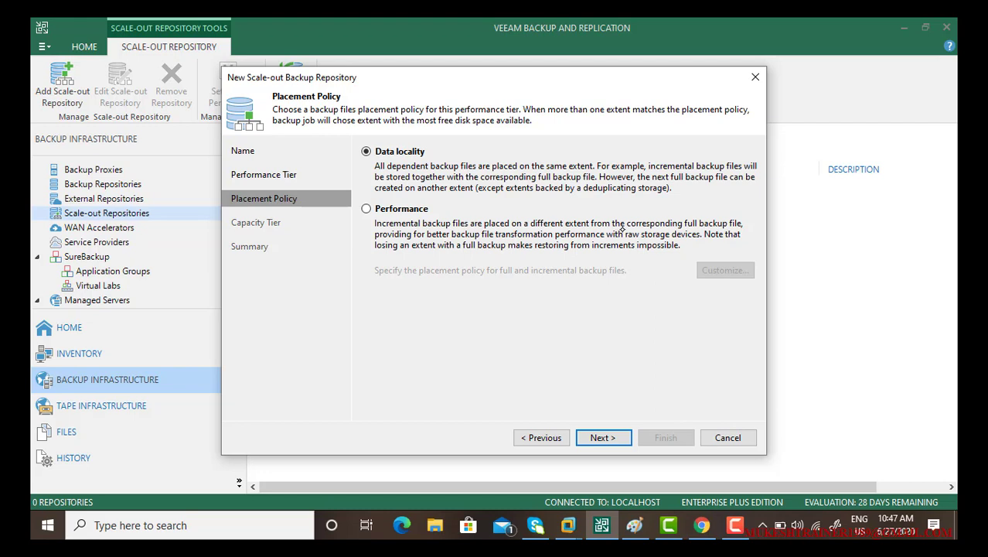
mouse_move(739, 241)
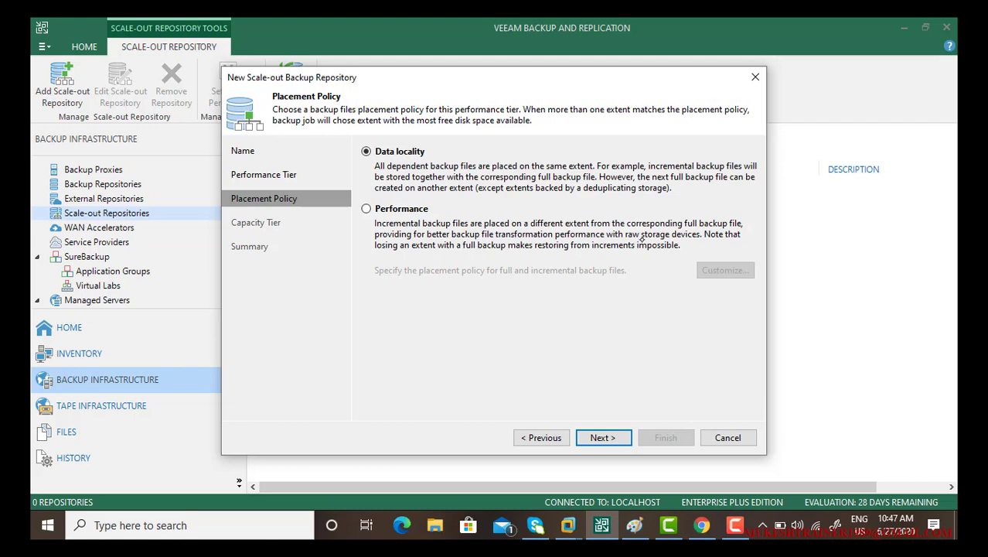
mouse_move(717, 245)
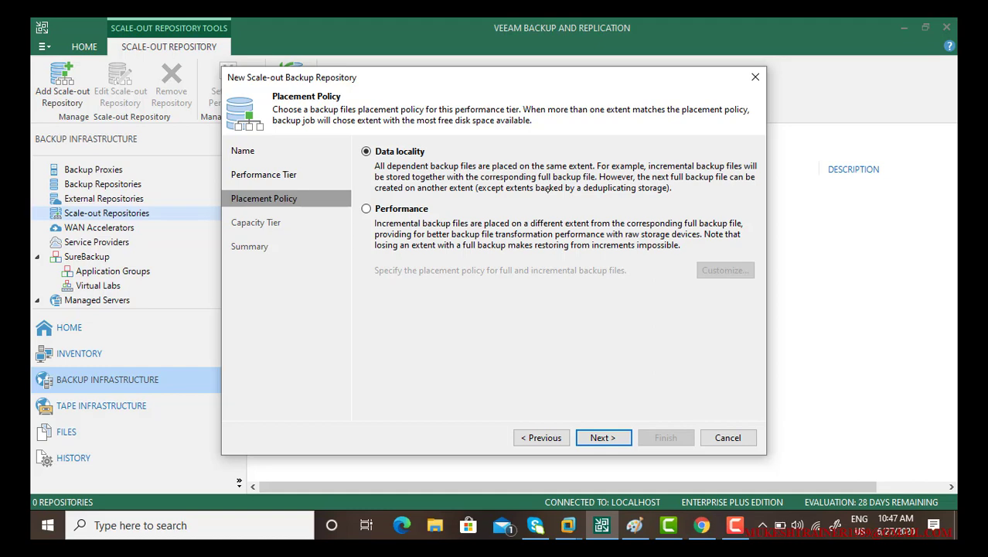
click(603, 437)
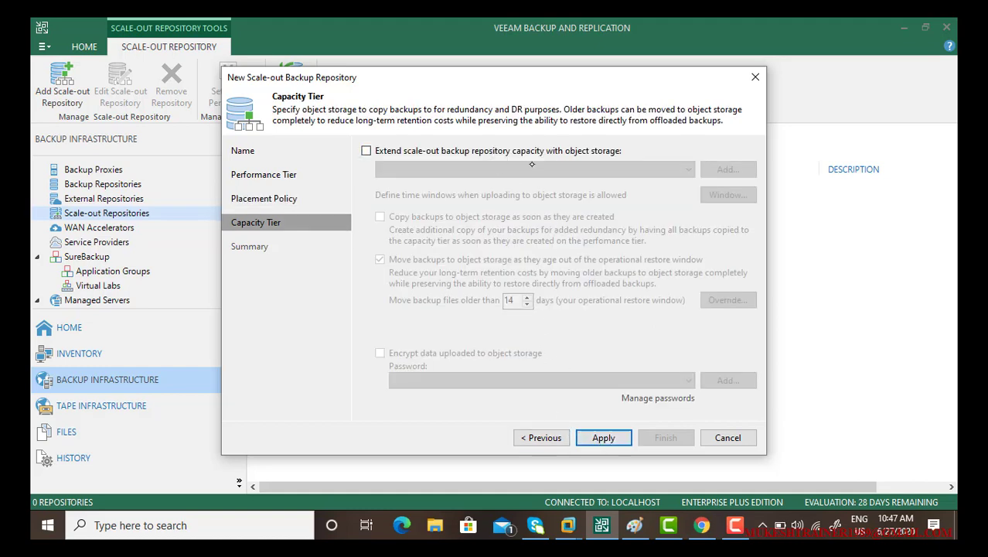
click(365, 150)
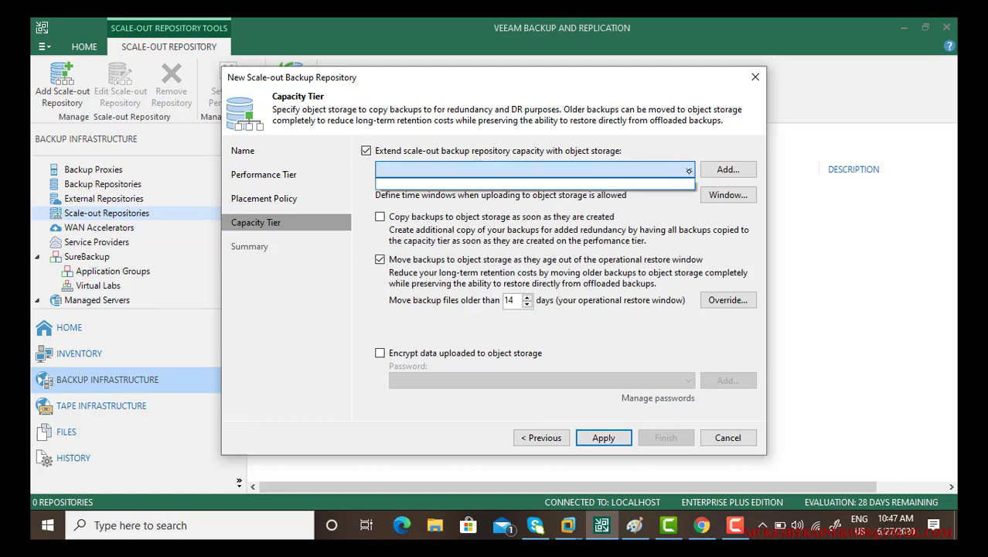
click(727, 168)
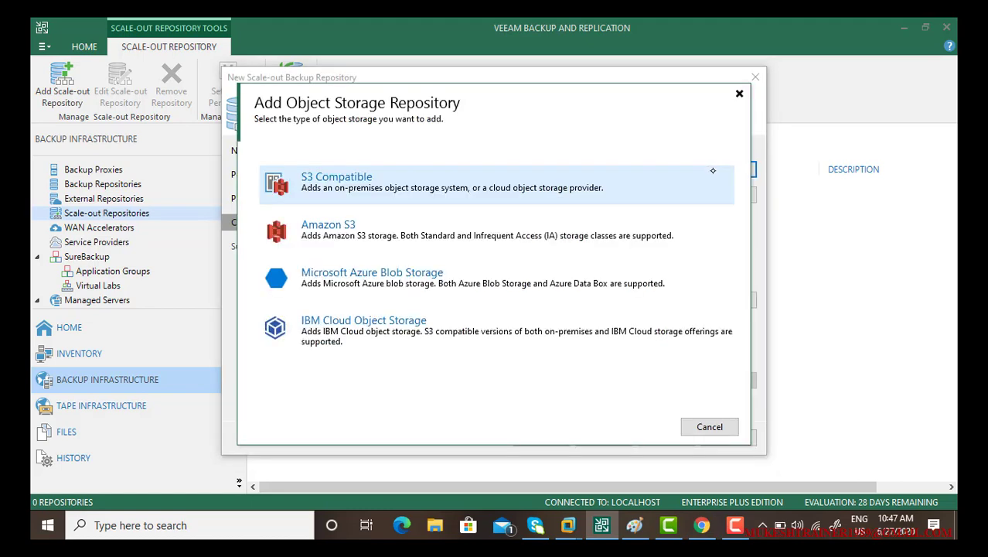
mouse_move(447, 314)
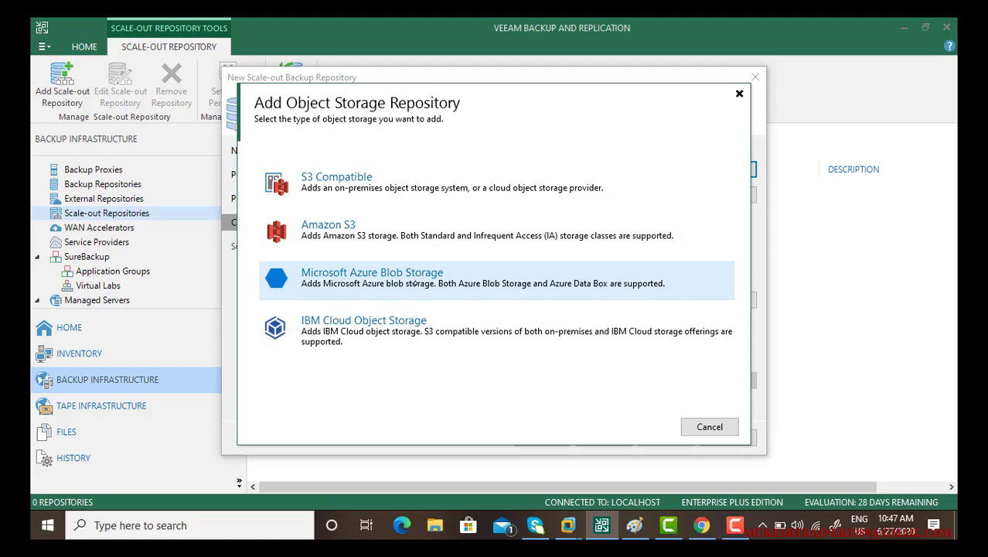
click(372, 277)
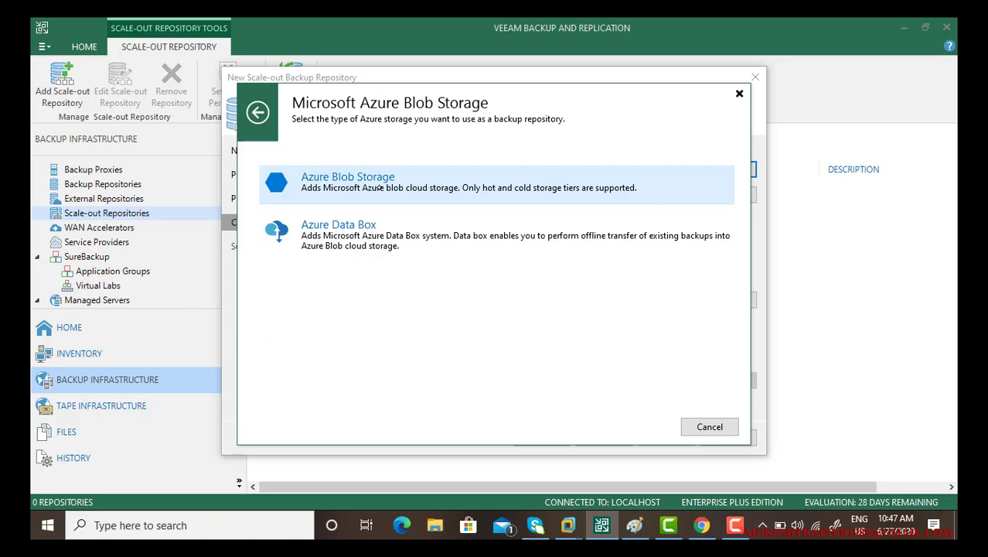
click(348, 181)
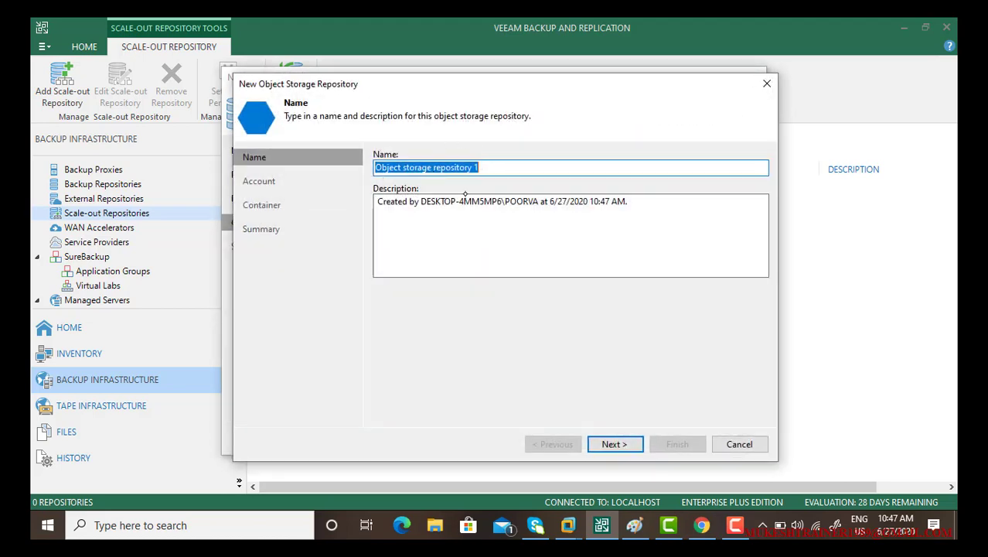
mouse_move(732, 444)
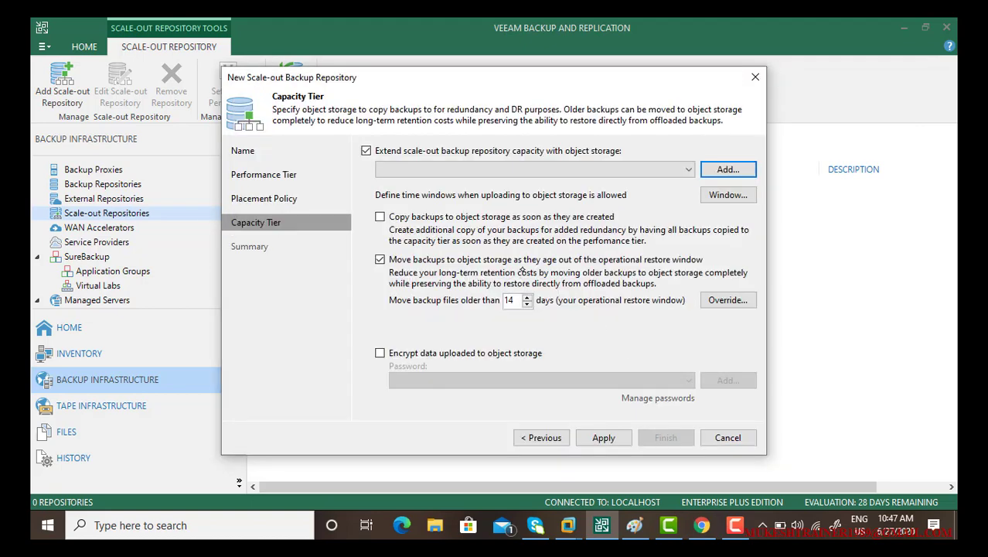
click(380, 150)
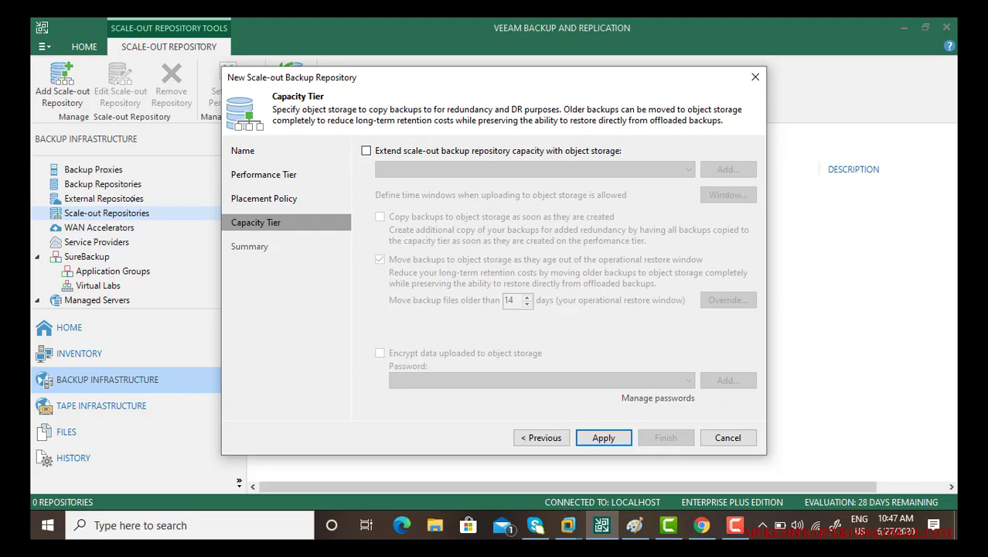
mouse_move(586, 336)
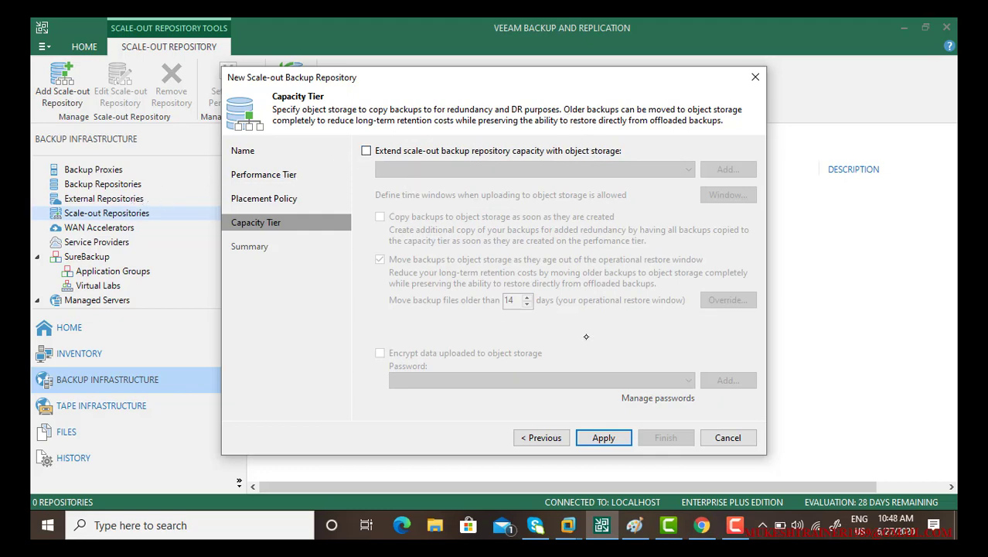
Apply the scale-out repository settings and finish once the summary reports success
click(604, 437)
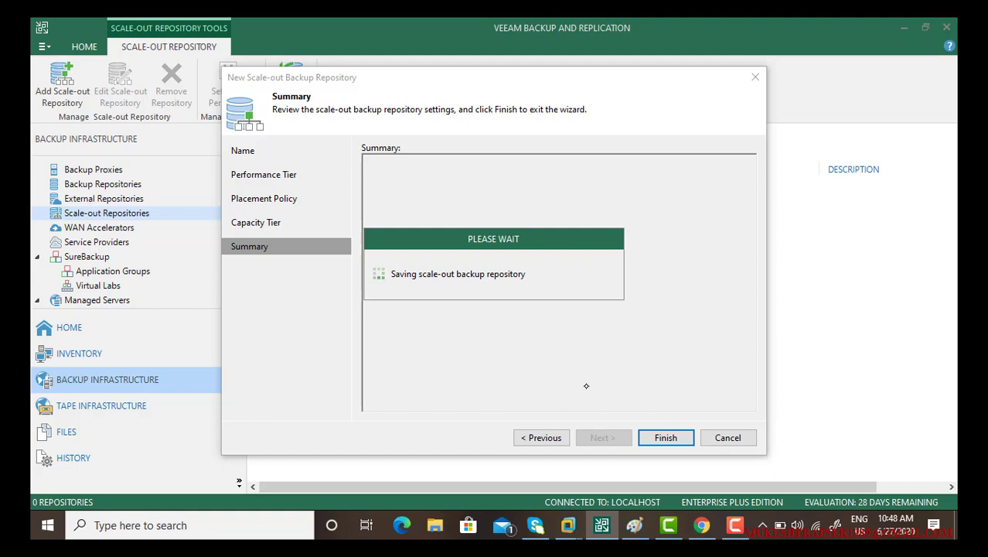
mouse_move(585, 382)
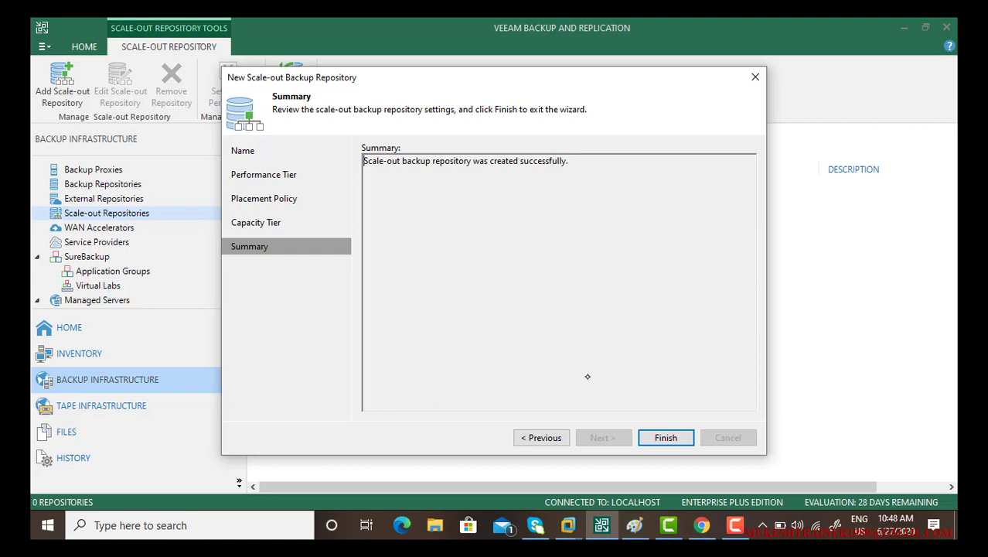
click(666, 438)
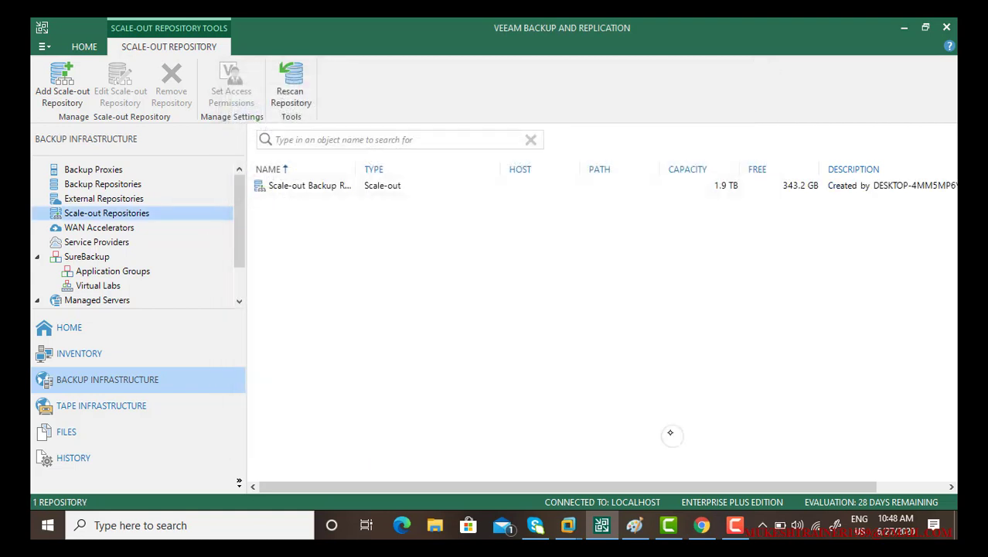
Select the new scale-out repository, revisit Backup Repositories, then show the win10 VM inventory
click(37, 213)
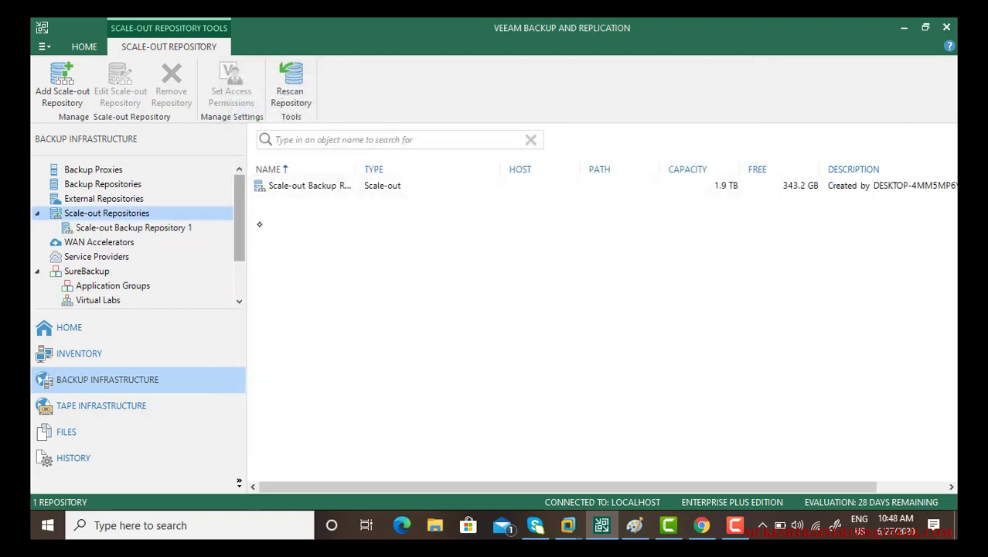
click(309, 186)
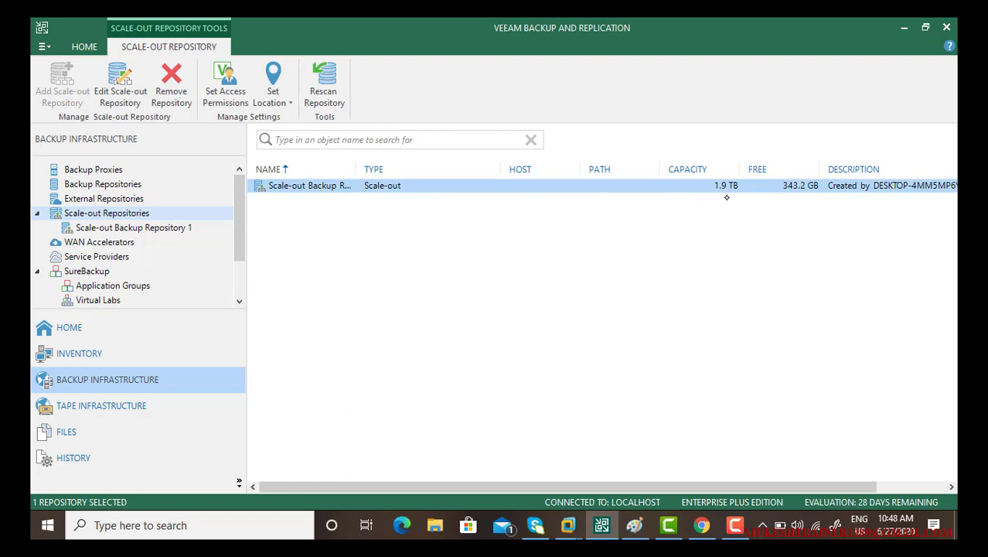
mouse_move(725, 197)
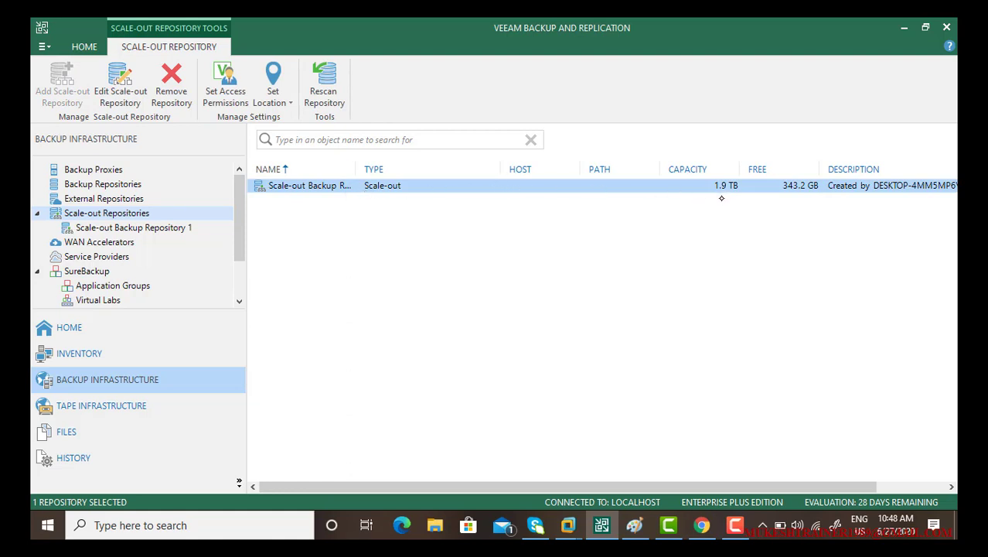
mouse_move(727, 195)
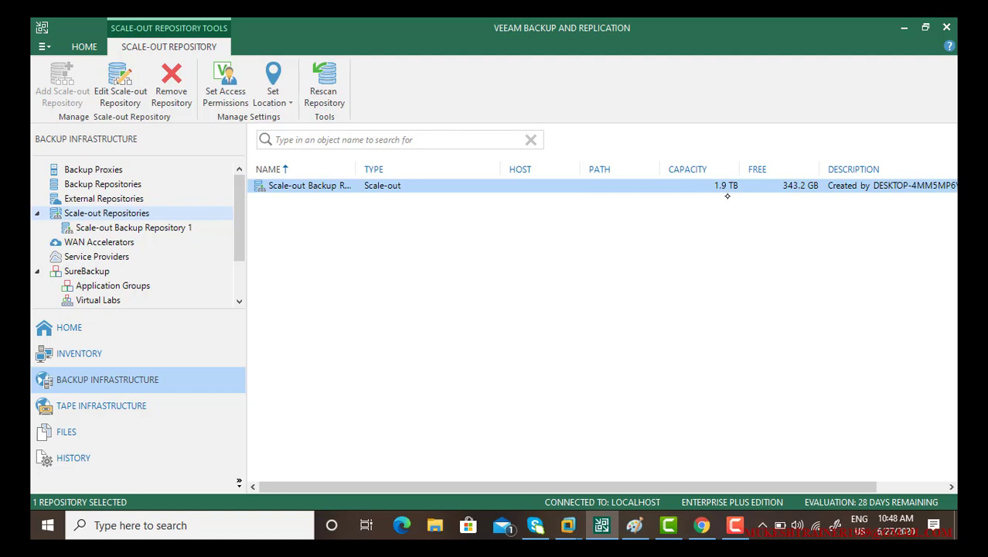
mouse_move(793, 203)
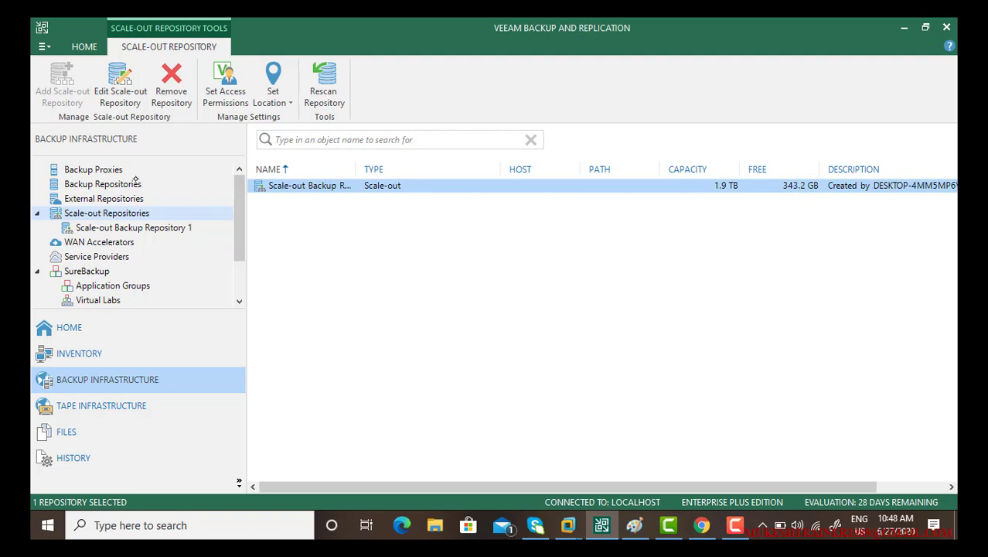
click(103, 183)
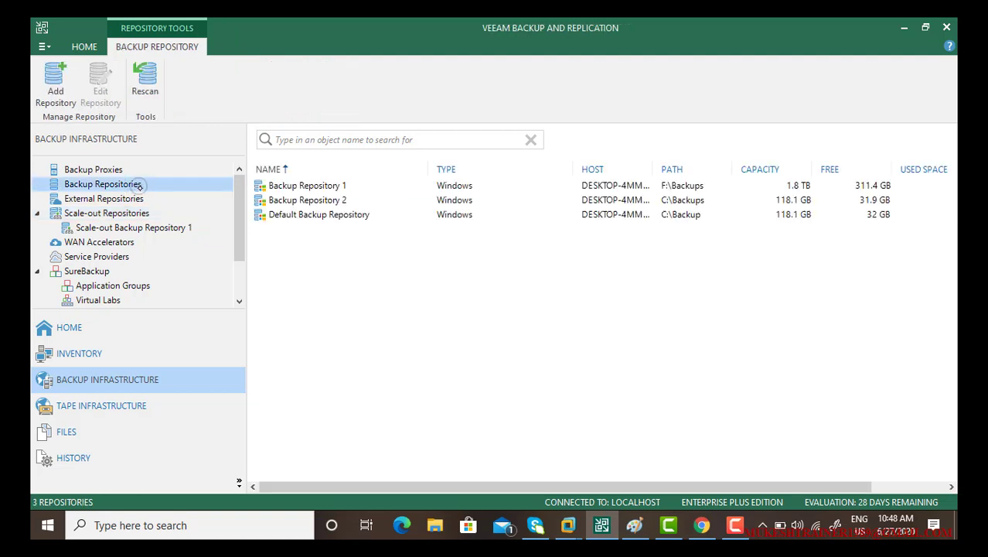
mouse_move(810, 218)
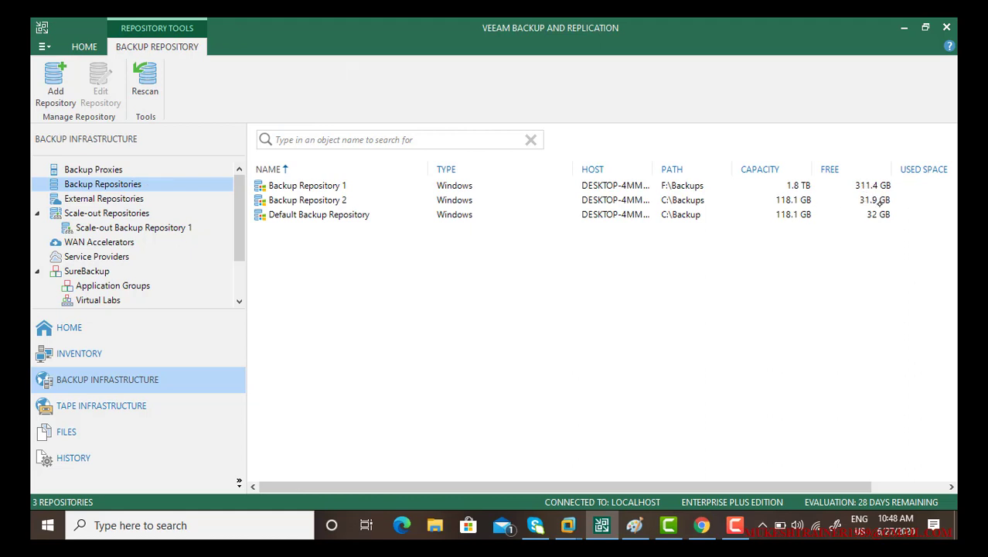
mouse_move(860, 185)
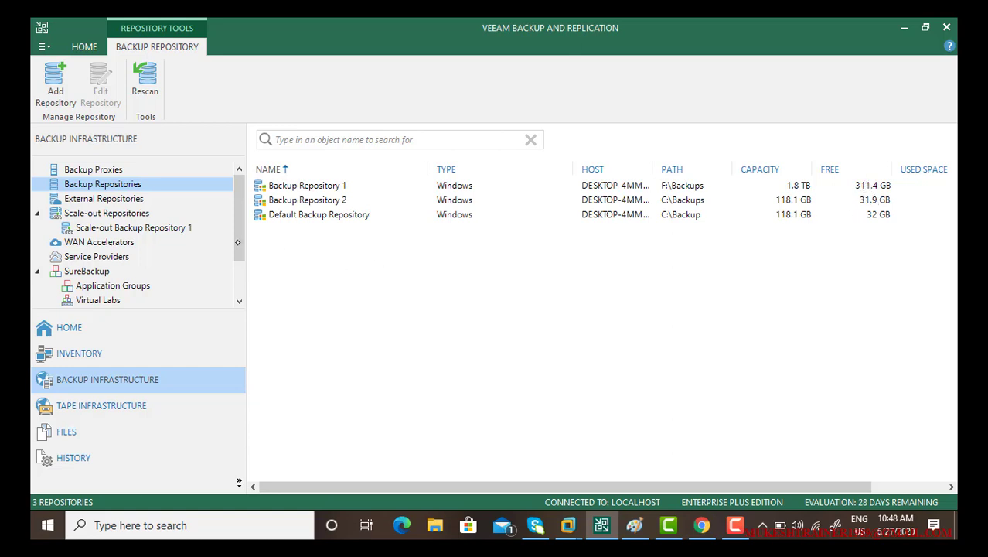
mouse_move(113, 363)
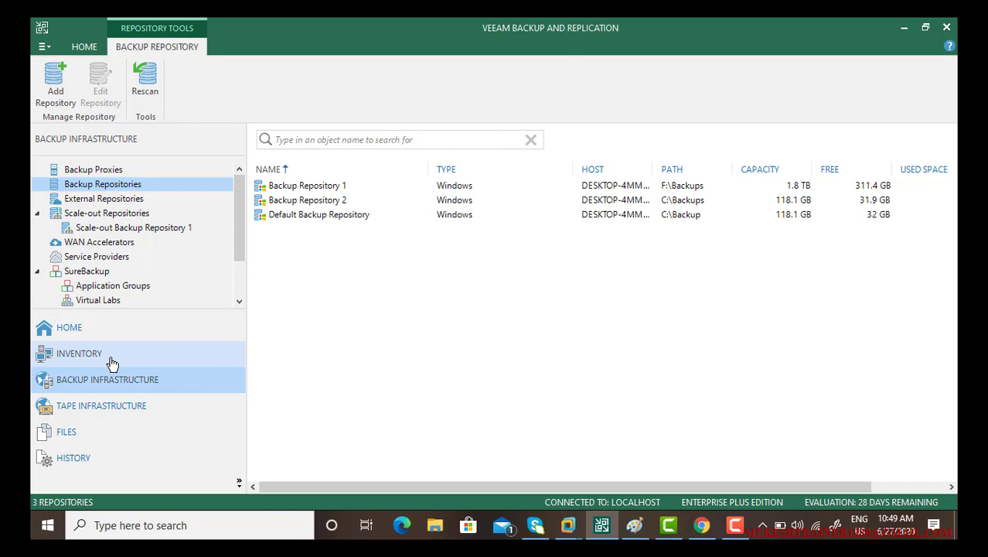
click(77, 353)
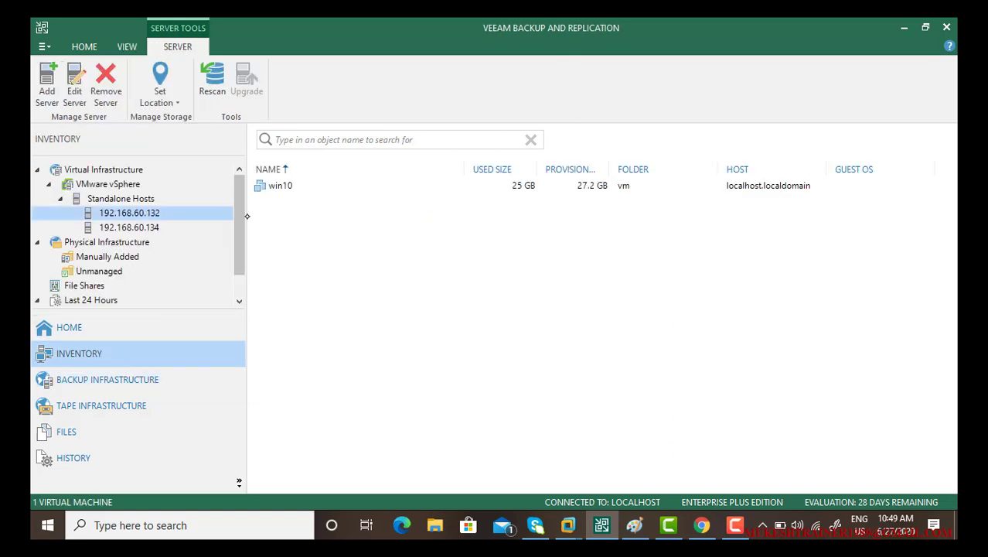
Start a new backup job for win10 and move past the naming page
click(282, 186)
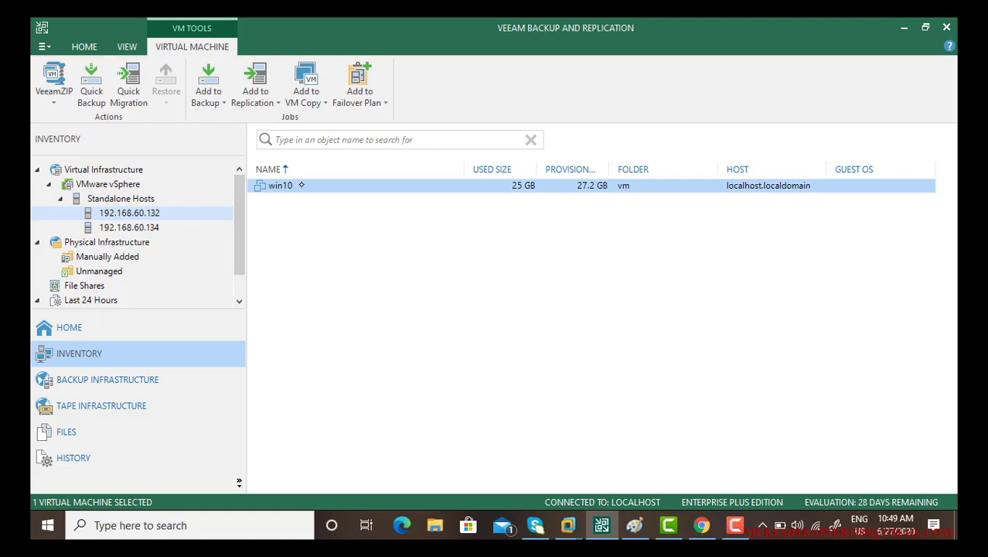
right_click(282, 185)
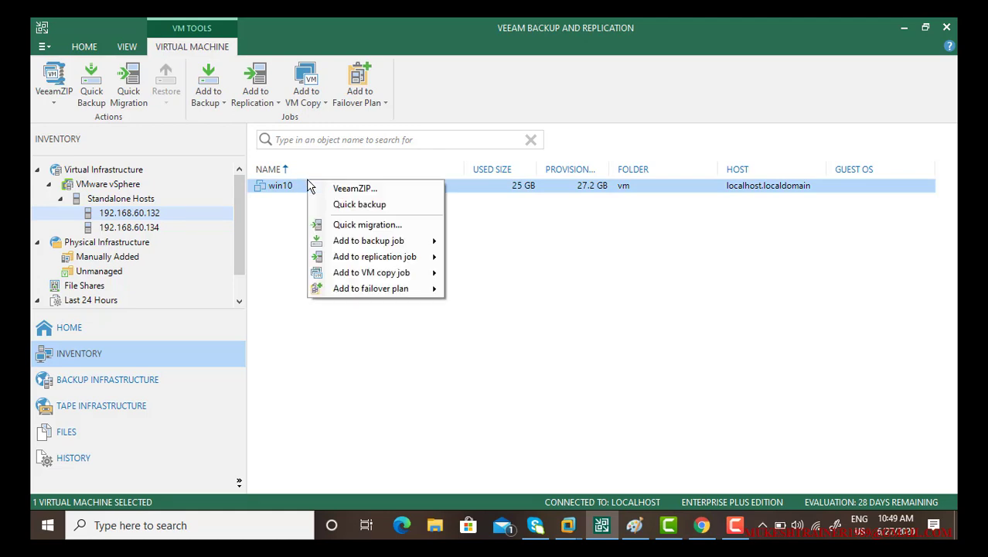
mouse_move(374, 256)
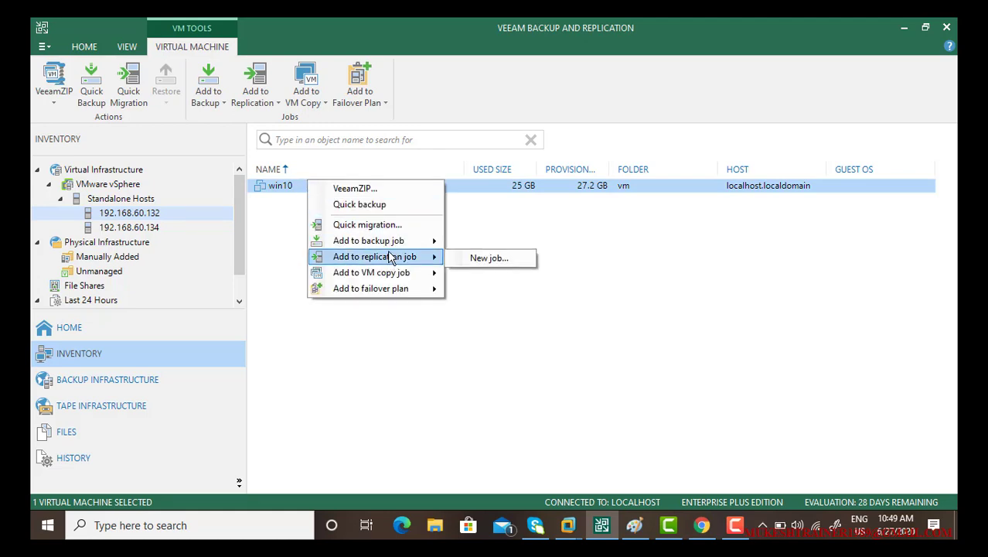
click(487, 257)
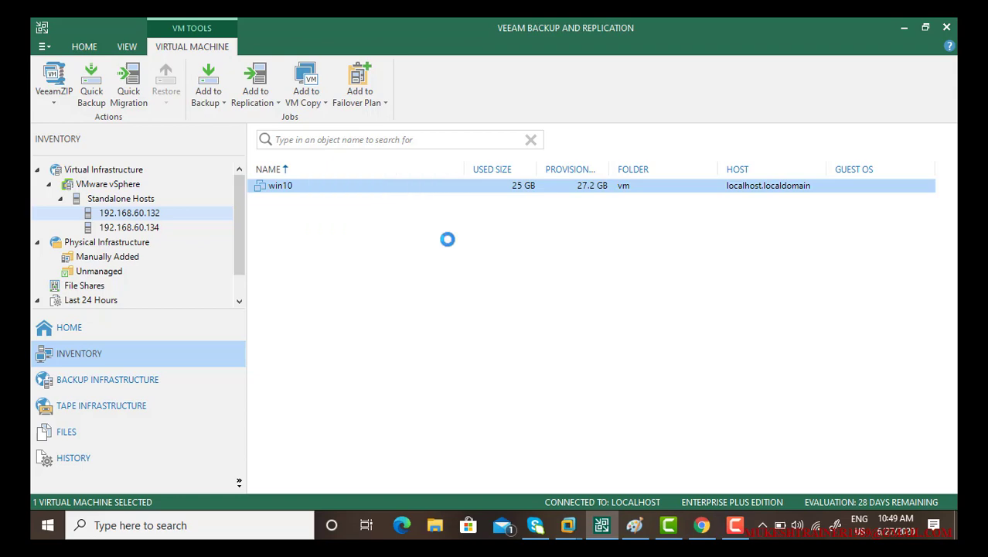
click(206, 77)
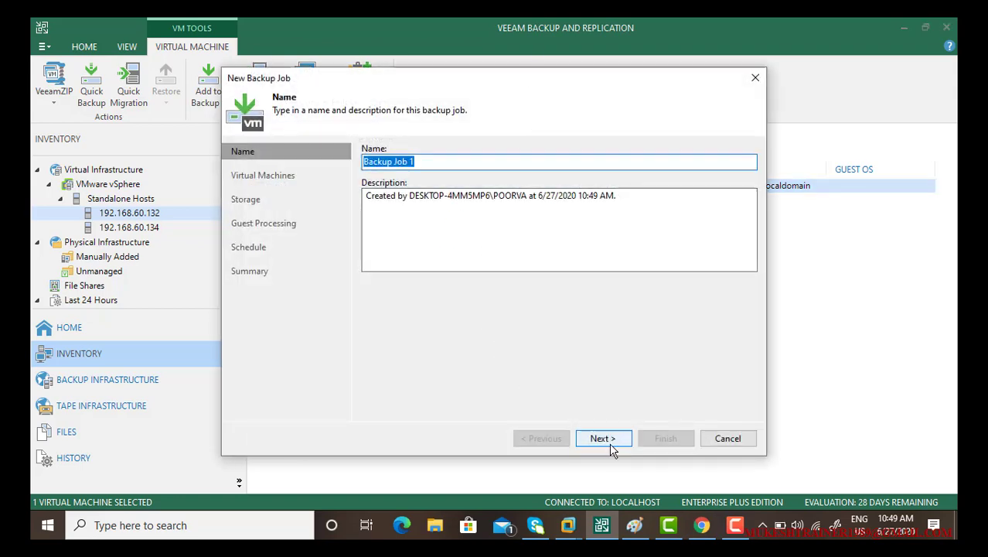
click(603, 437)
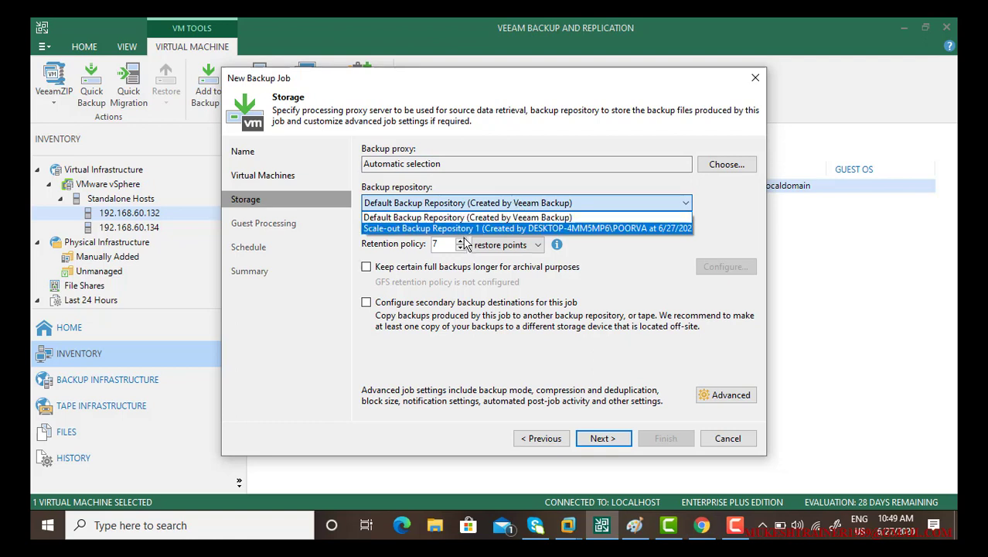
Pick Scale-out Backup Repository 1 as storage with automatic proxy, then cancel the job unsaved
click(528, 228)
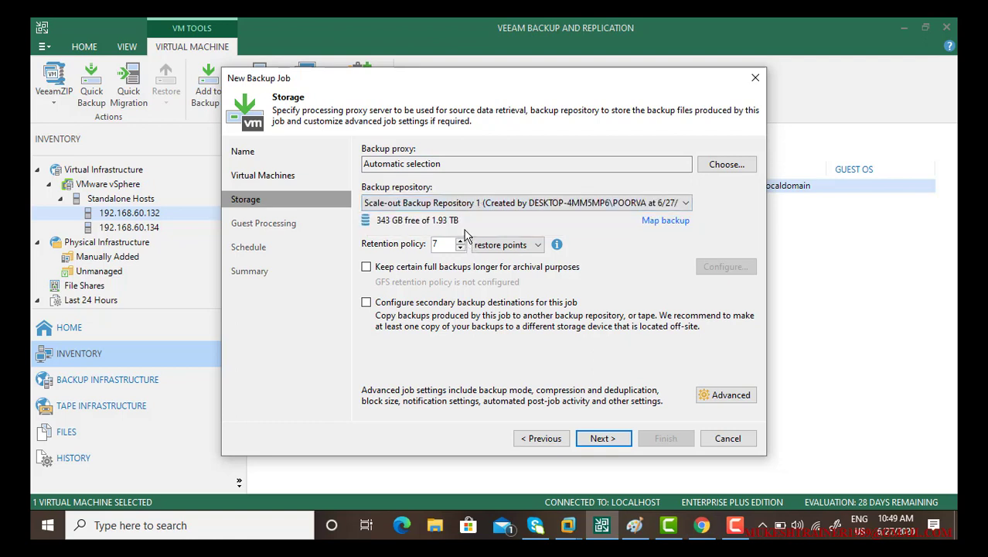
mouse_move(464, 281)
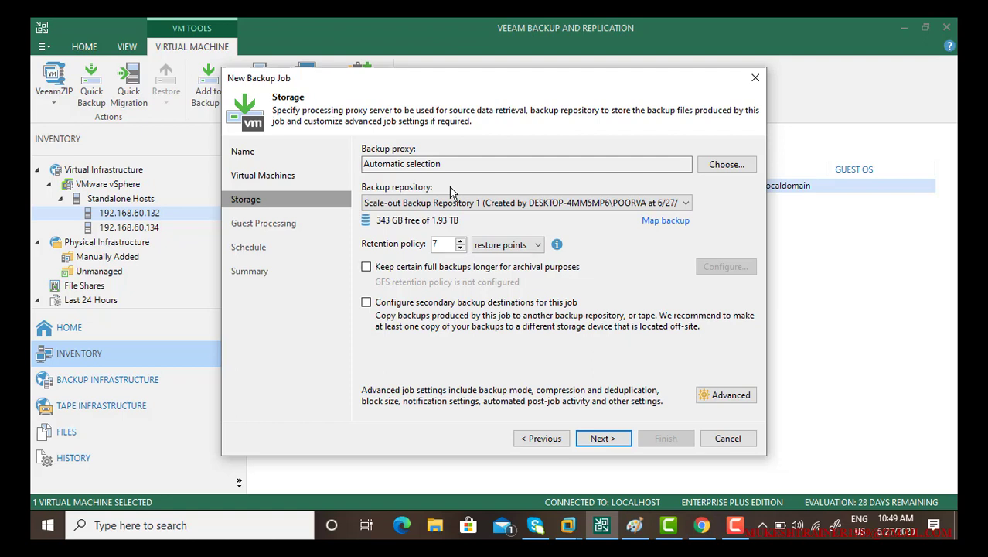
mouse_move(579, 187)
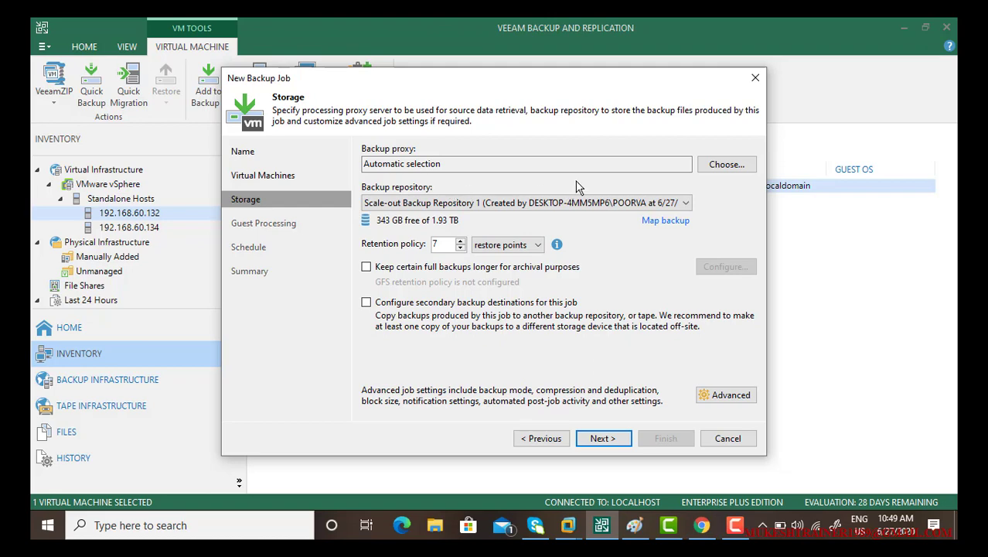
click(726, 164)
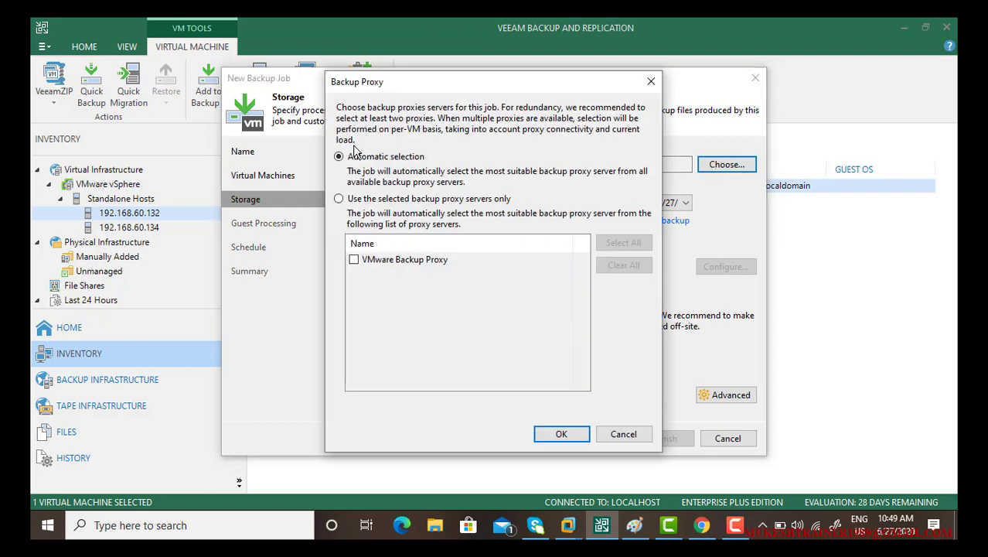
mouse_move(377, 266)
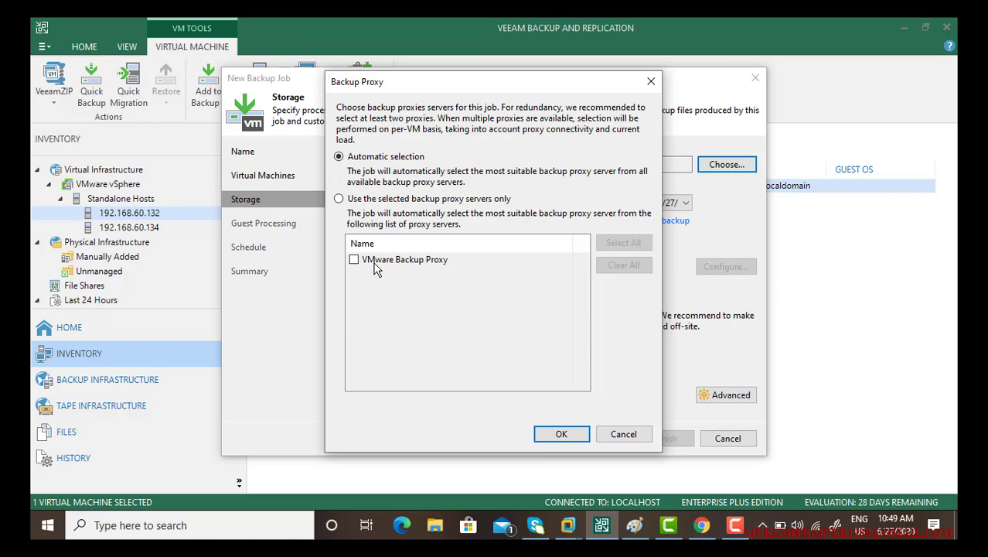
mouse_move(591, 464)
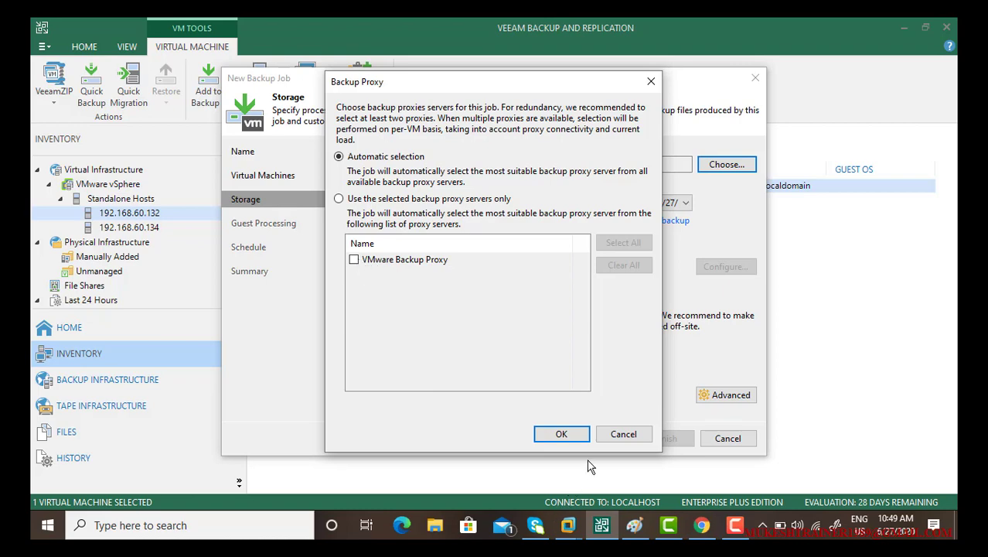
click(561, 434)
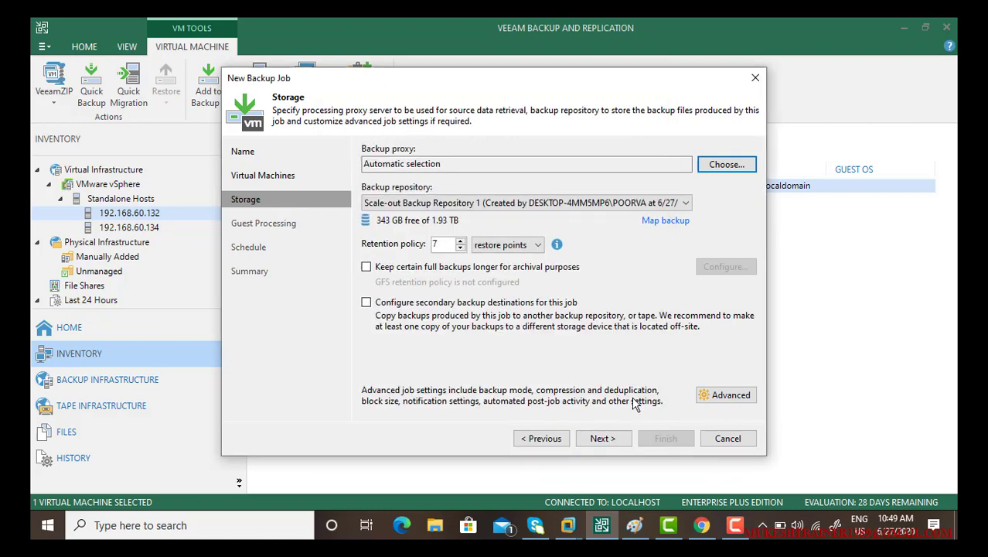
click(727, 438)
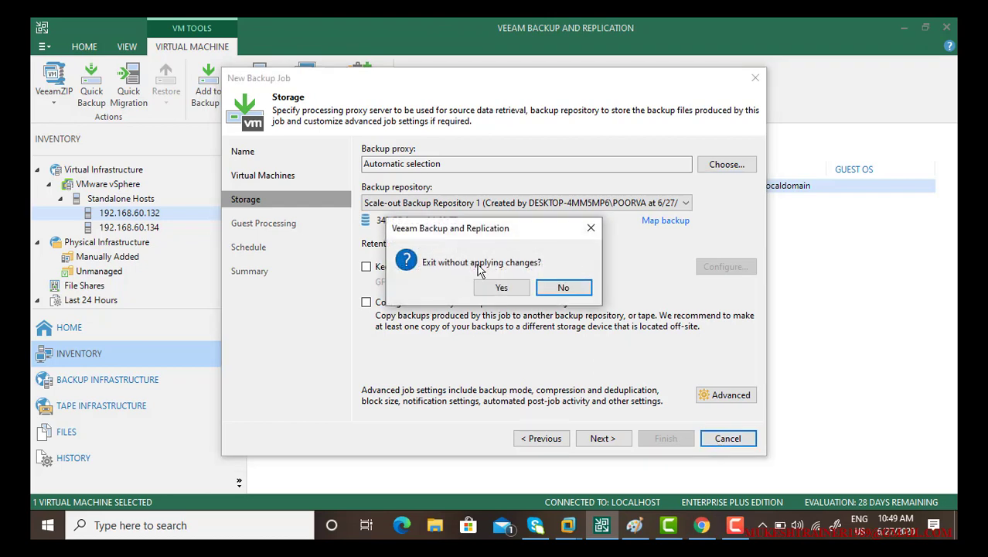
click(501, 287)
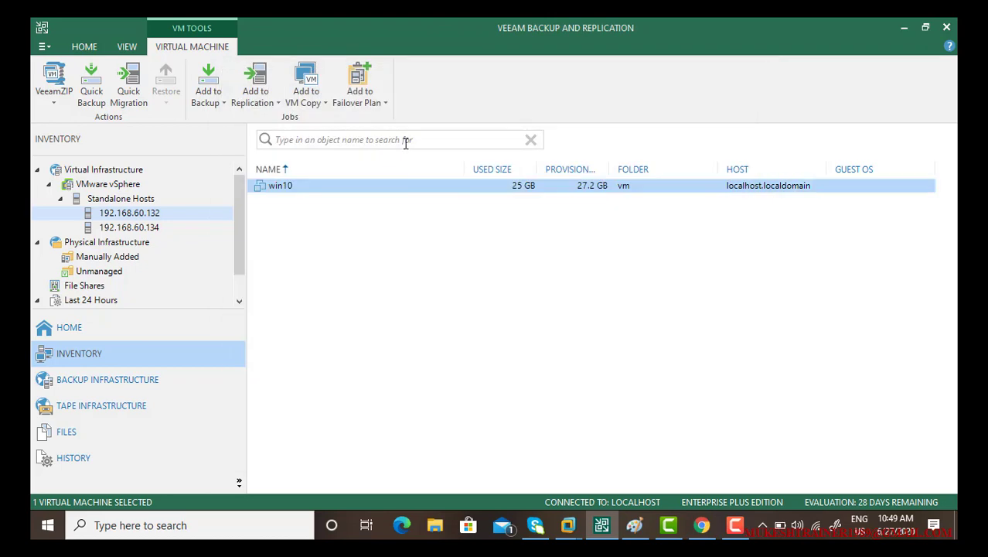
Browse the Backup, External and Scale-out repository lists, checking the scale-out repository's actions, then return to Backup Repositories
click(107, 379)
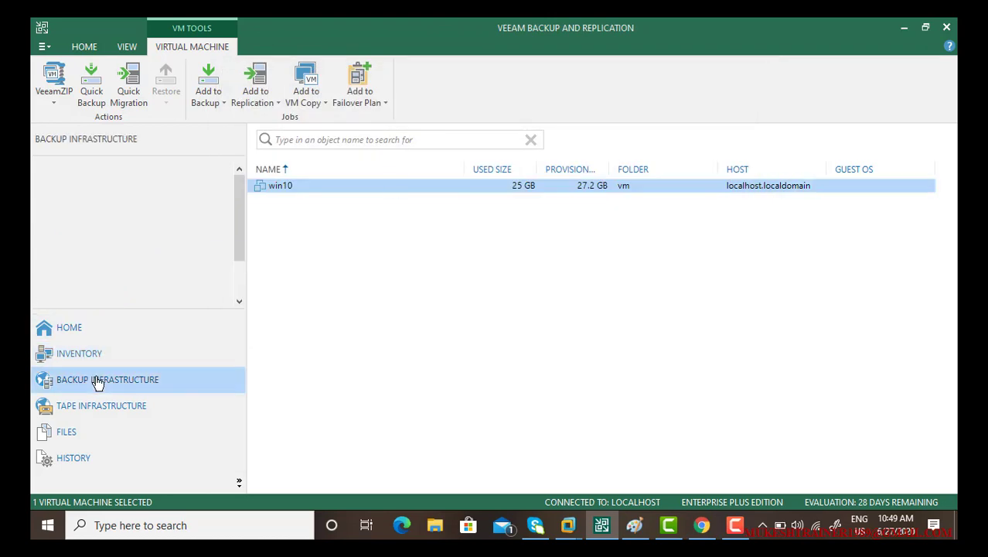
click(102, 183)
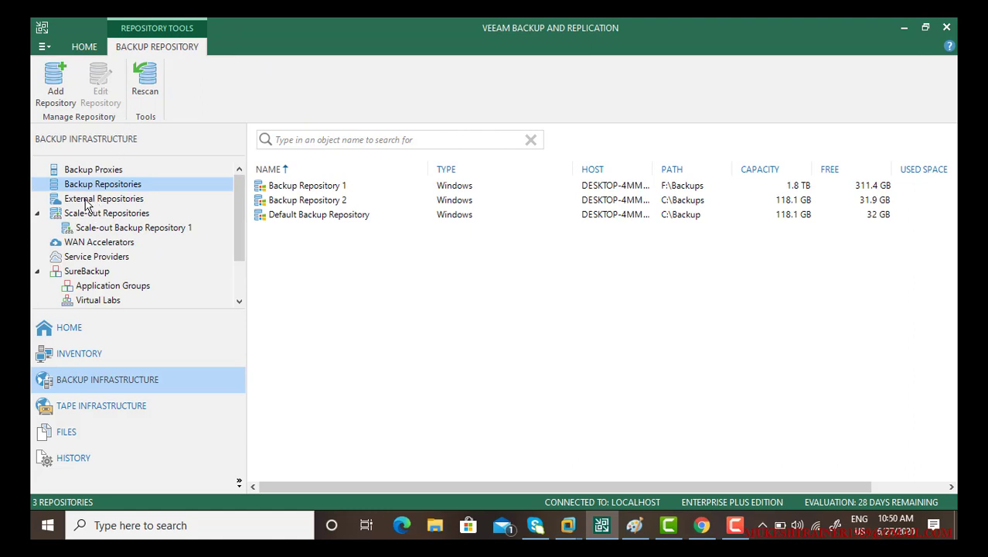
mouse_move(126, 191)
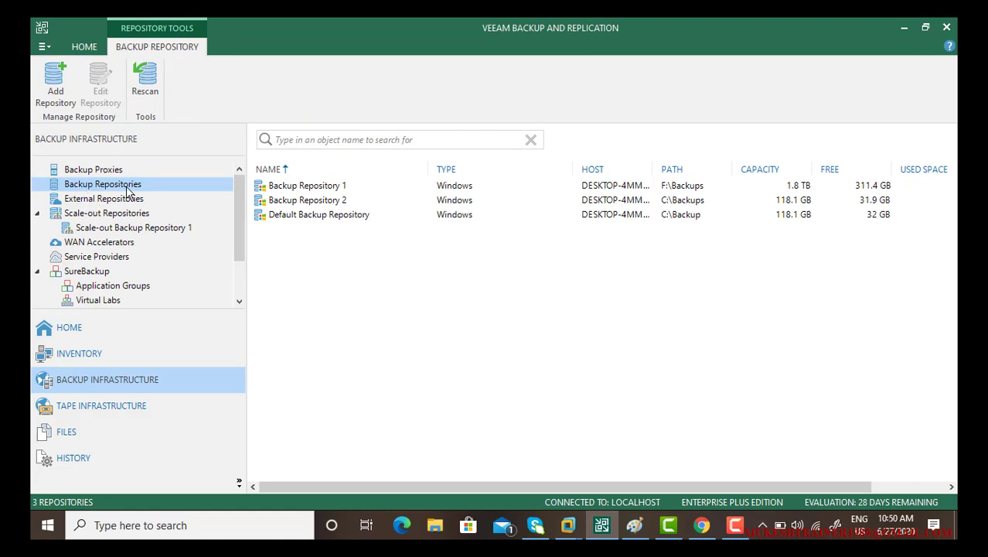
click(104, 198)
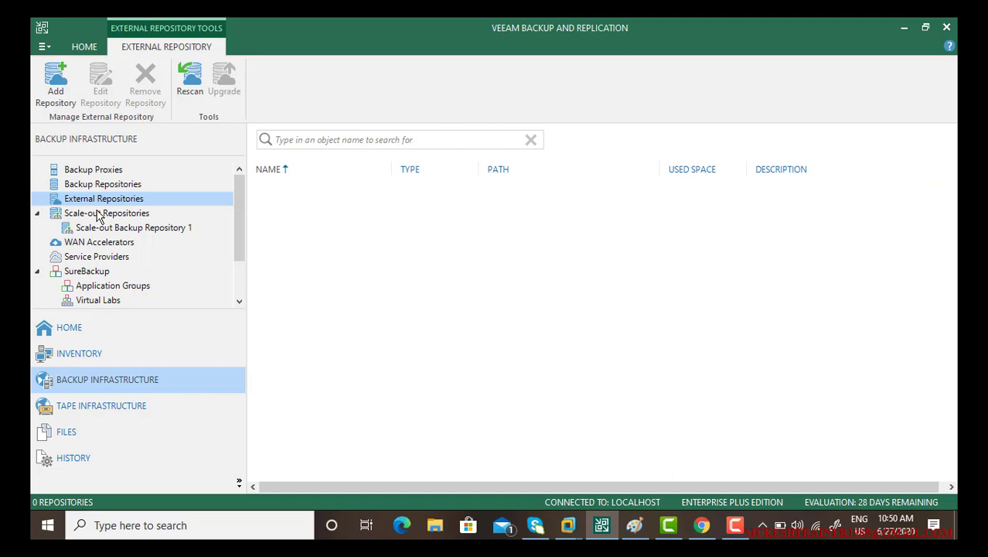
click(106, 212)
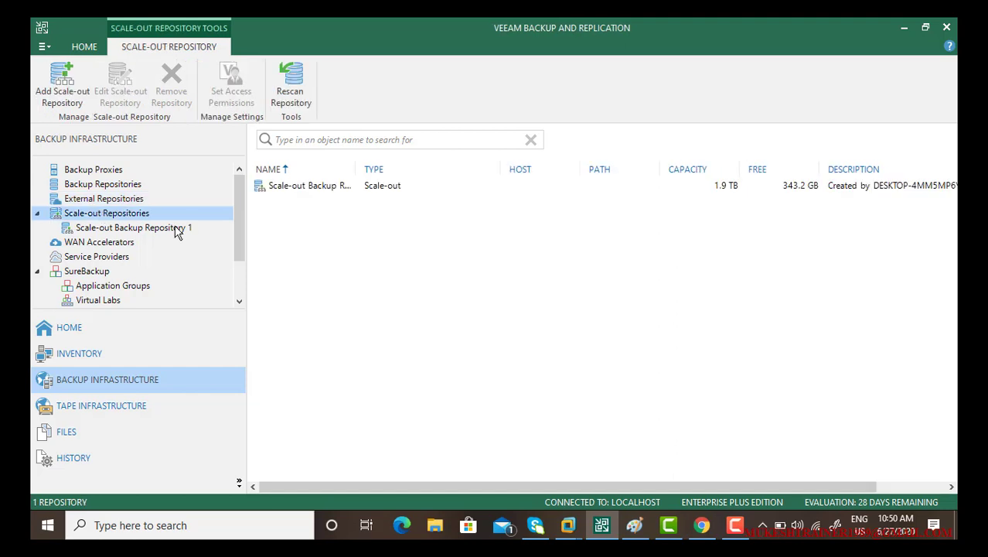
mouse_move(206, 217)
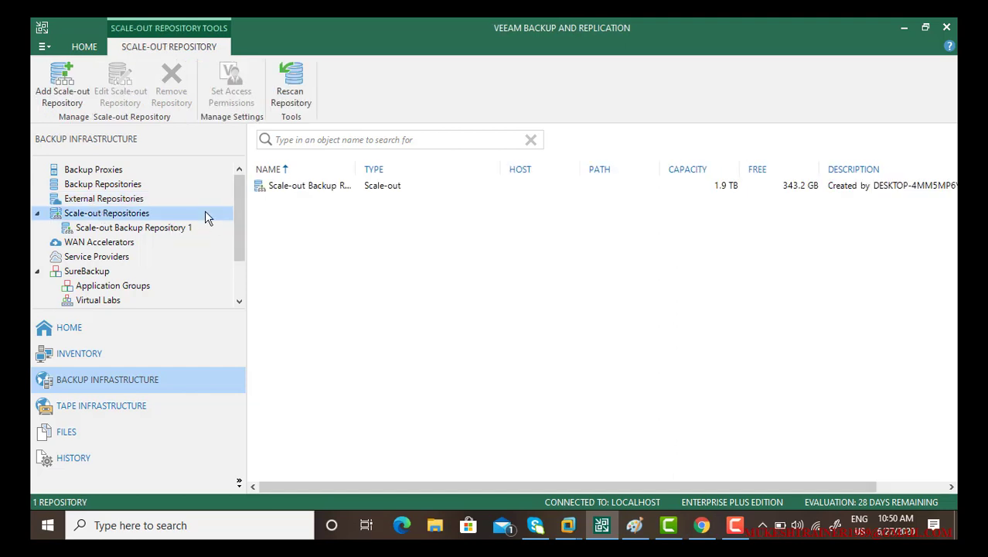
right_click(310, 185)
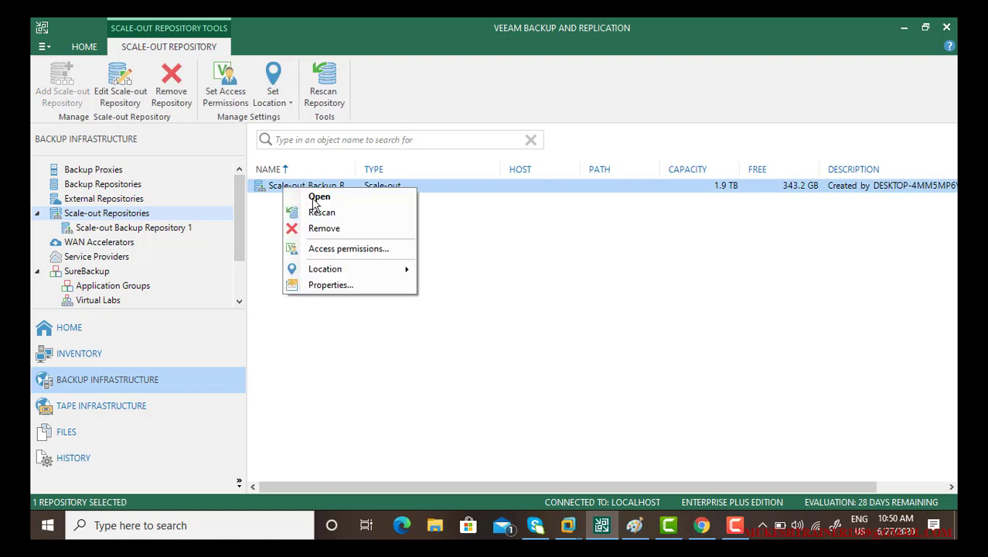
click(324, 228)
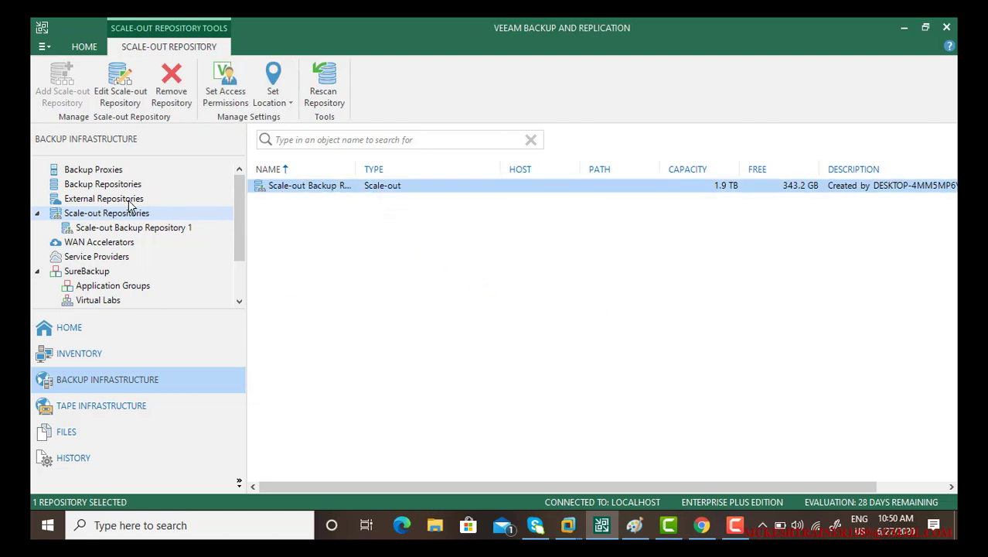
mouse_move(117, 188)
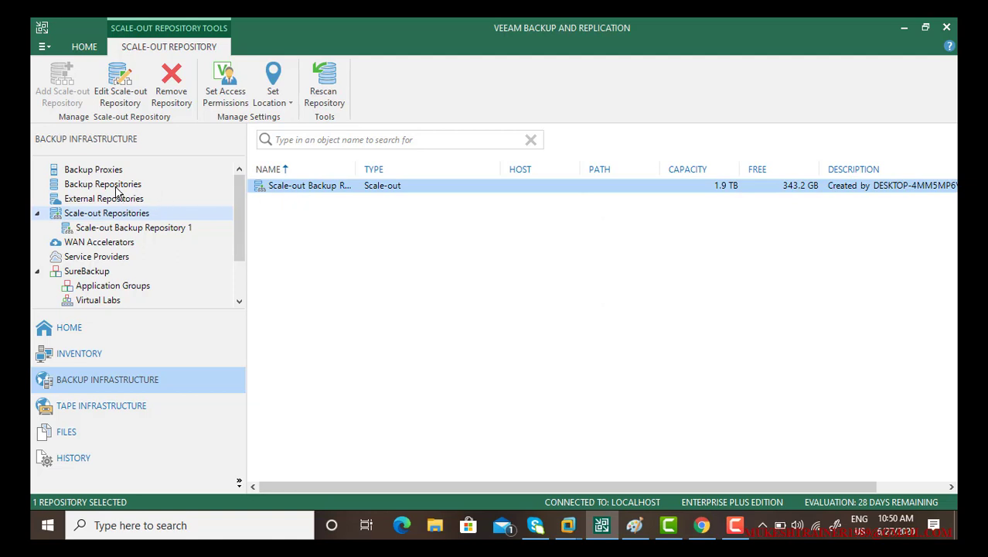
click(103, 183)
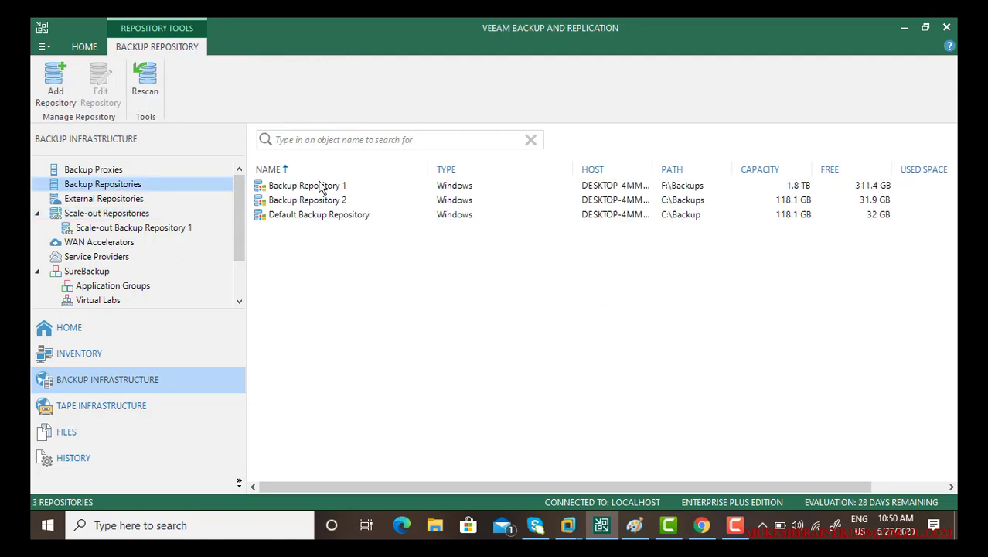
Remove Backup Repositories 1 and 2, and confirm the Default Backup Repository cannot be deleted
click(307, 185)
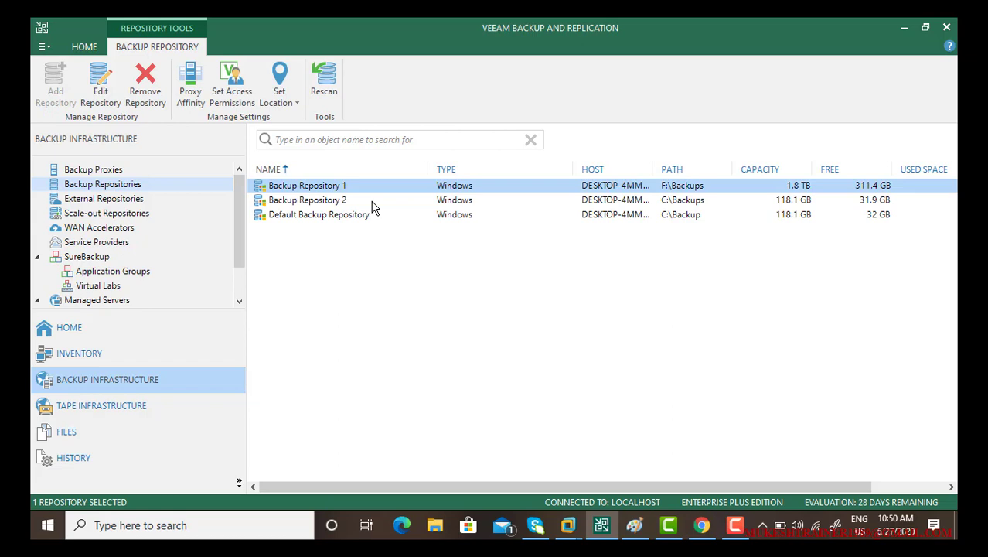
mouse_move(429, 237)
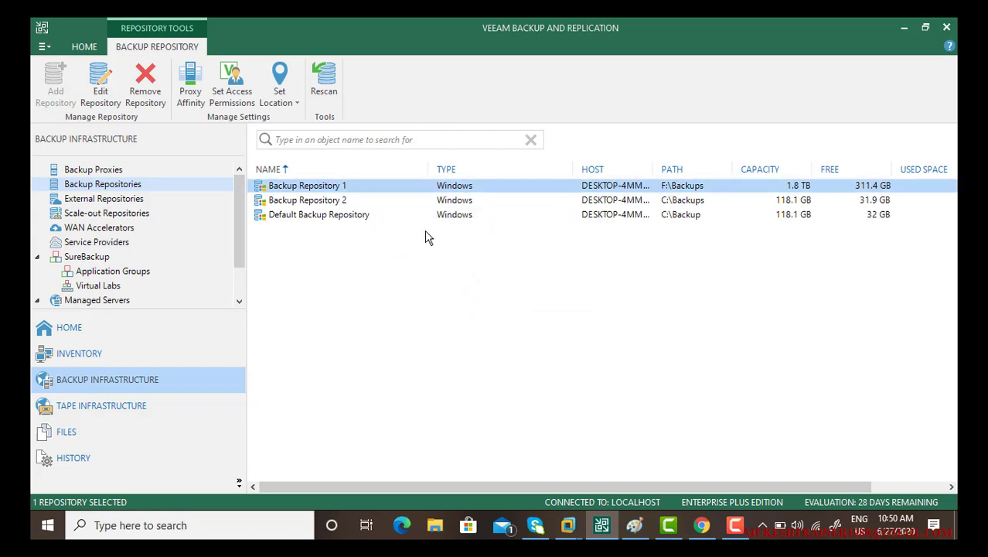
mouse_move(330, 204)
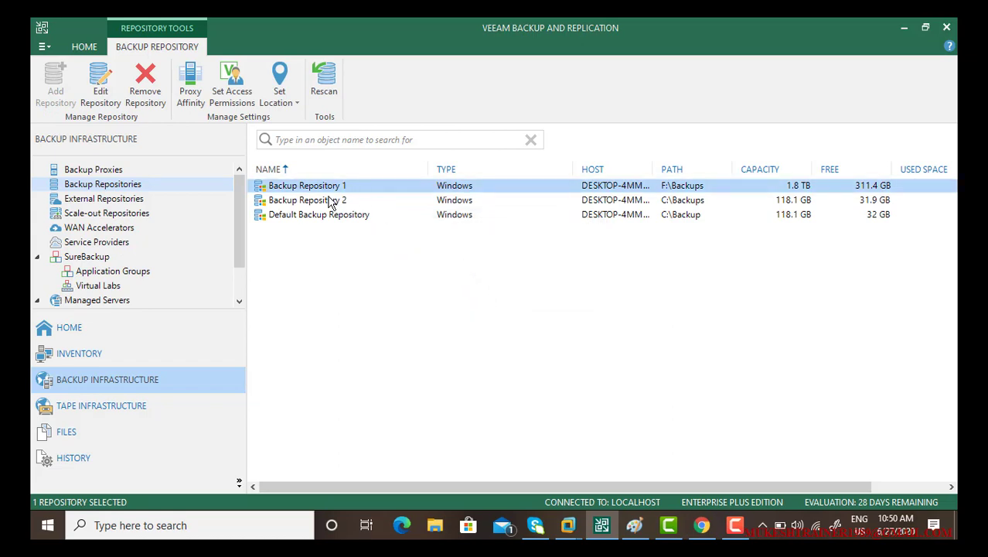
right_click(307, 199)
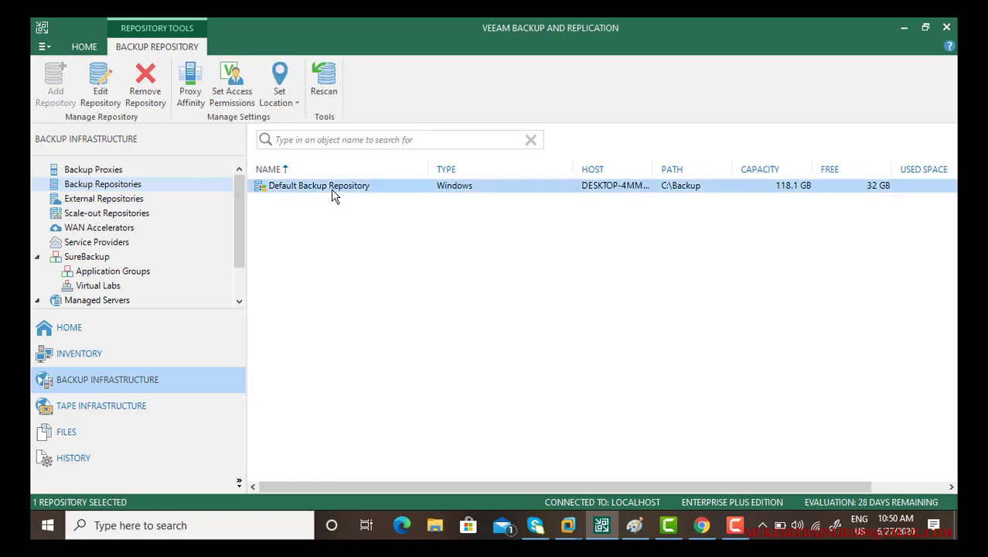
click(144, 74)
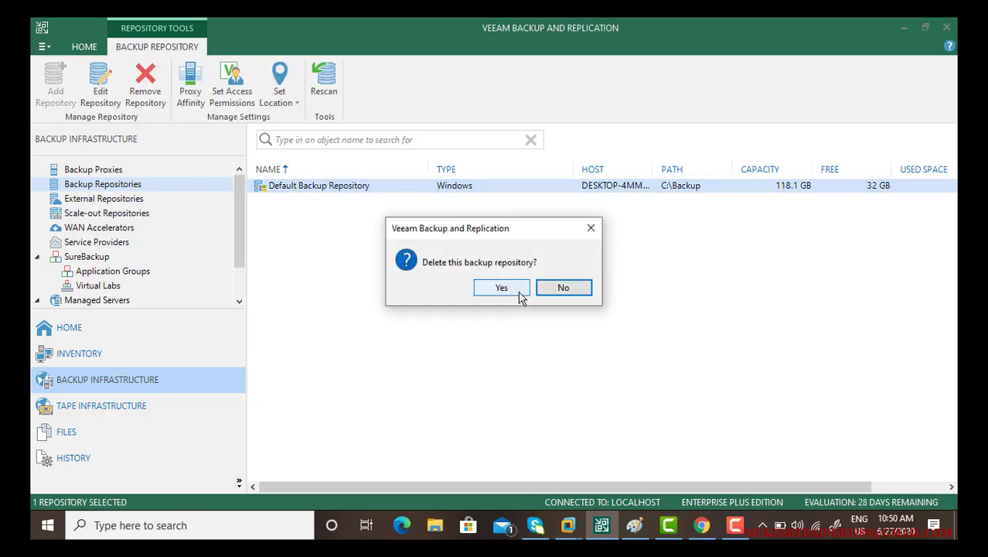
click(501, 287)
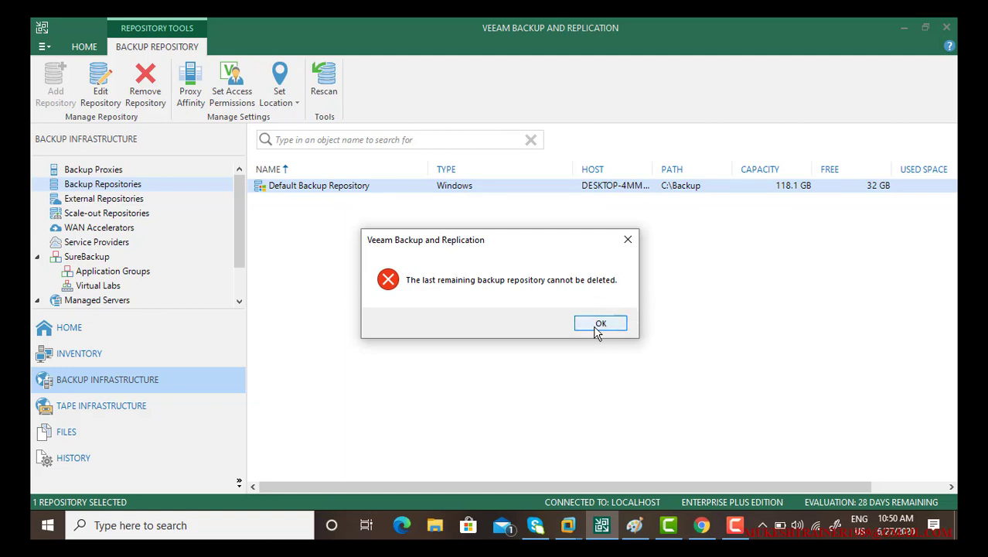
click(600, 322)
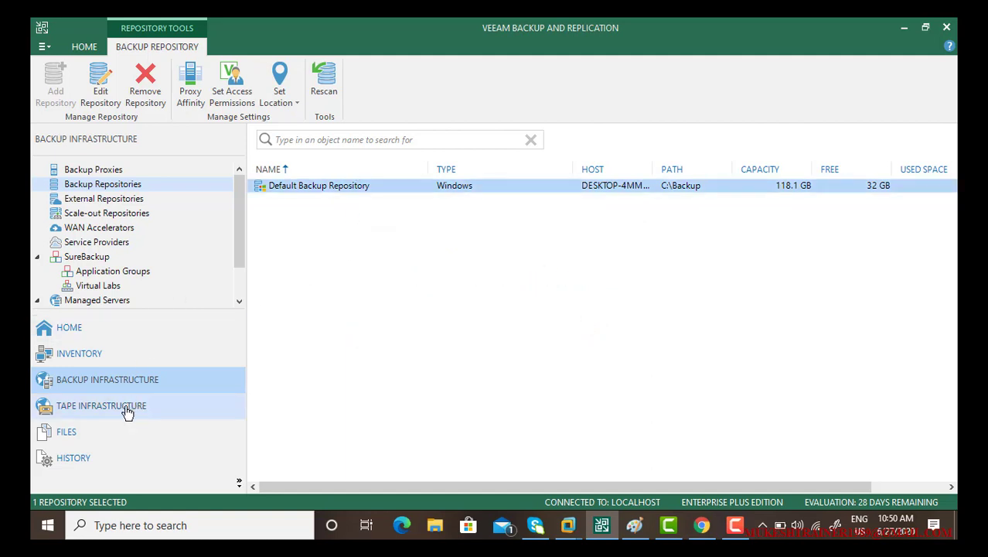